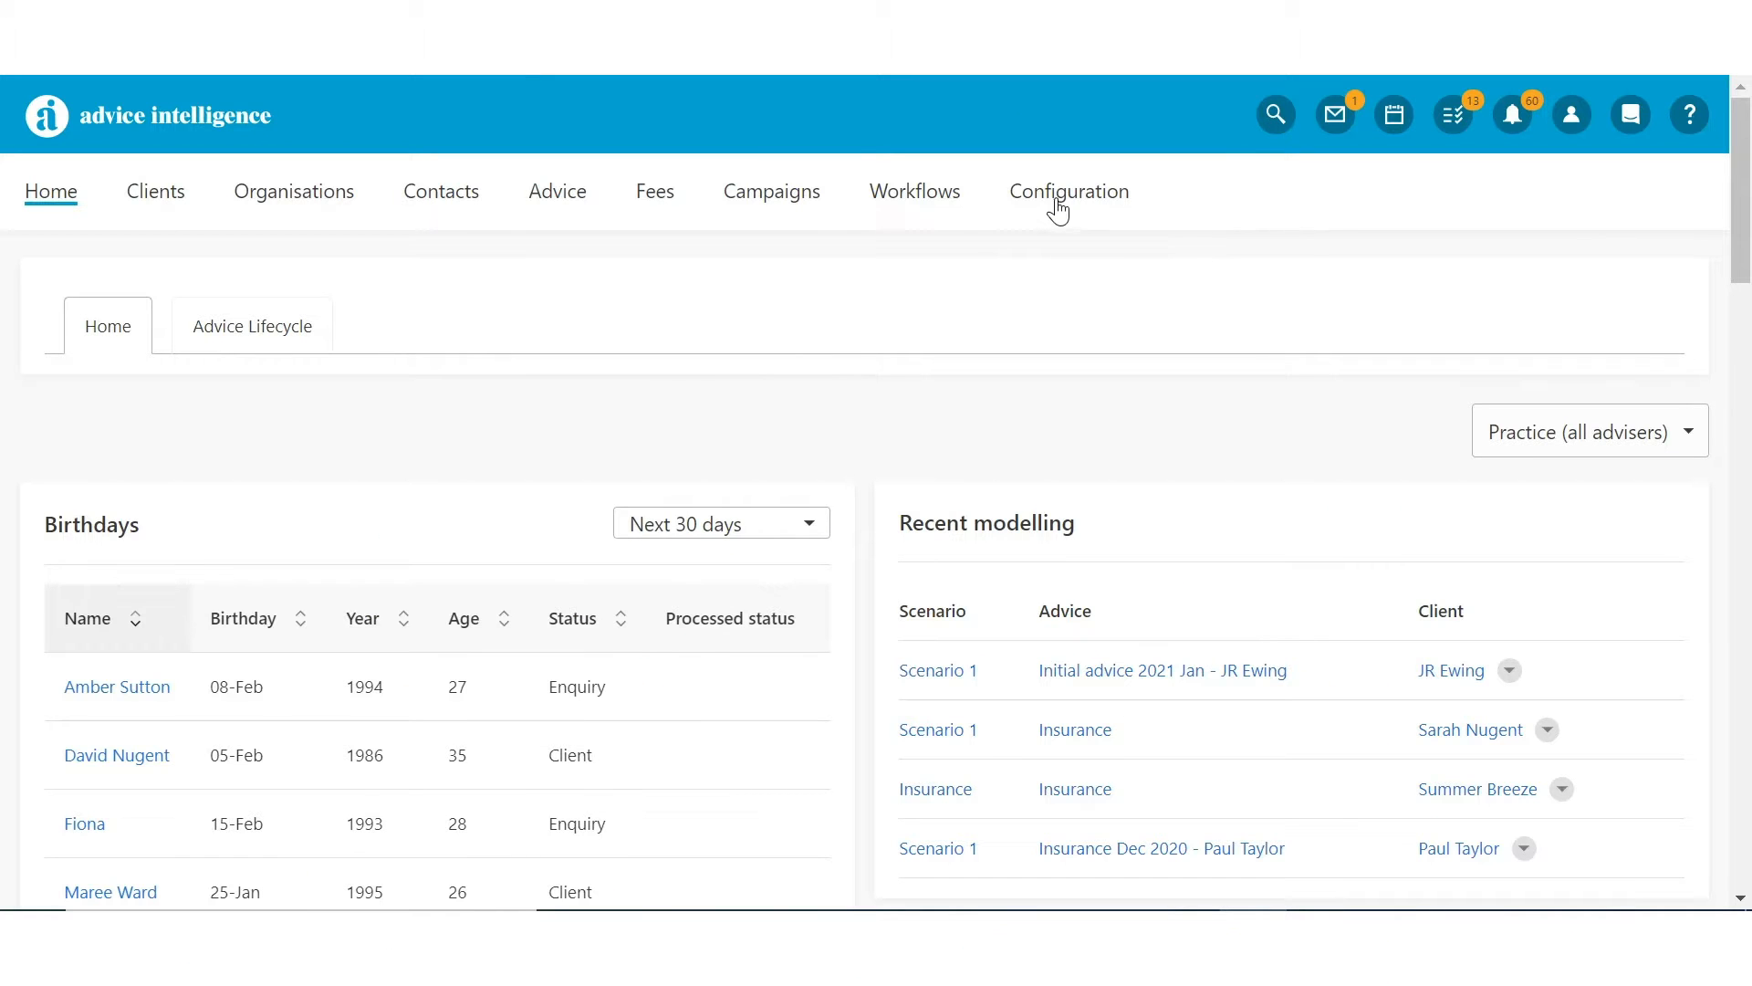
# - Show the service packages list and its options for adding, cloning and archived packages
pyautogui.click(1068, 192)
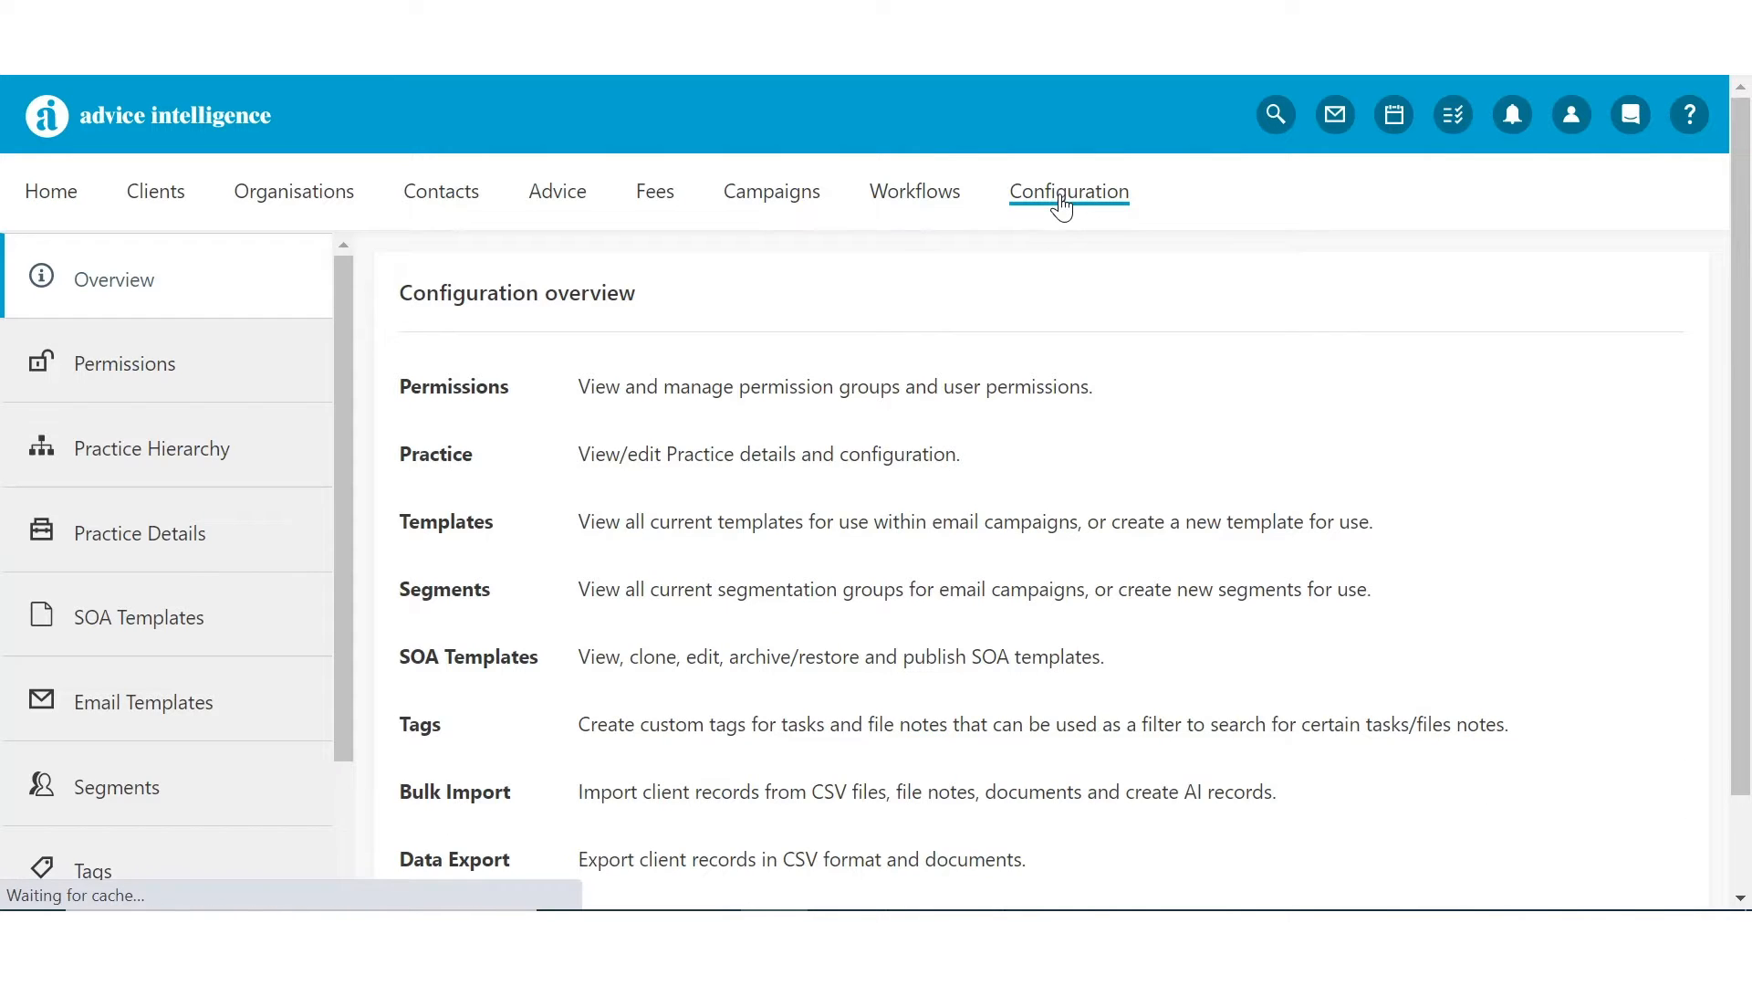
pyautogui.moveTo(288, 544)
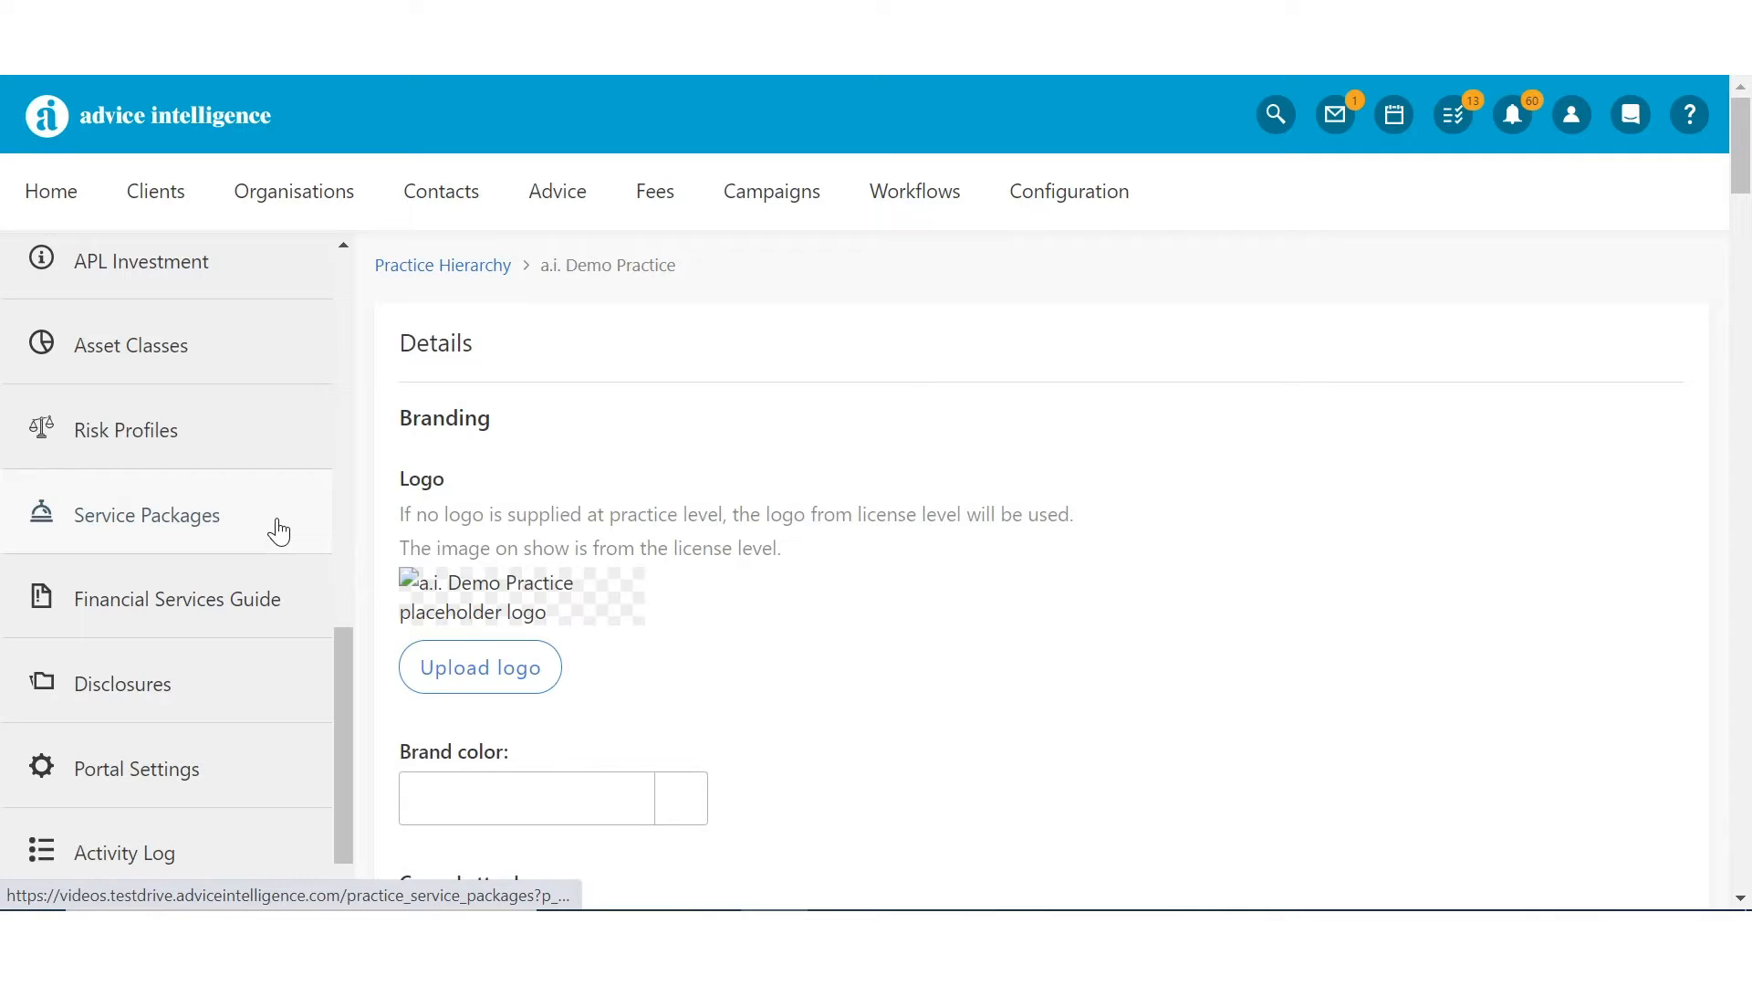
pyautogui.click(146, 515)
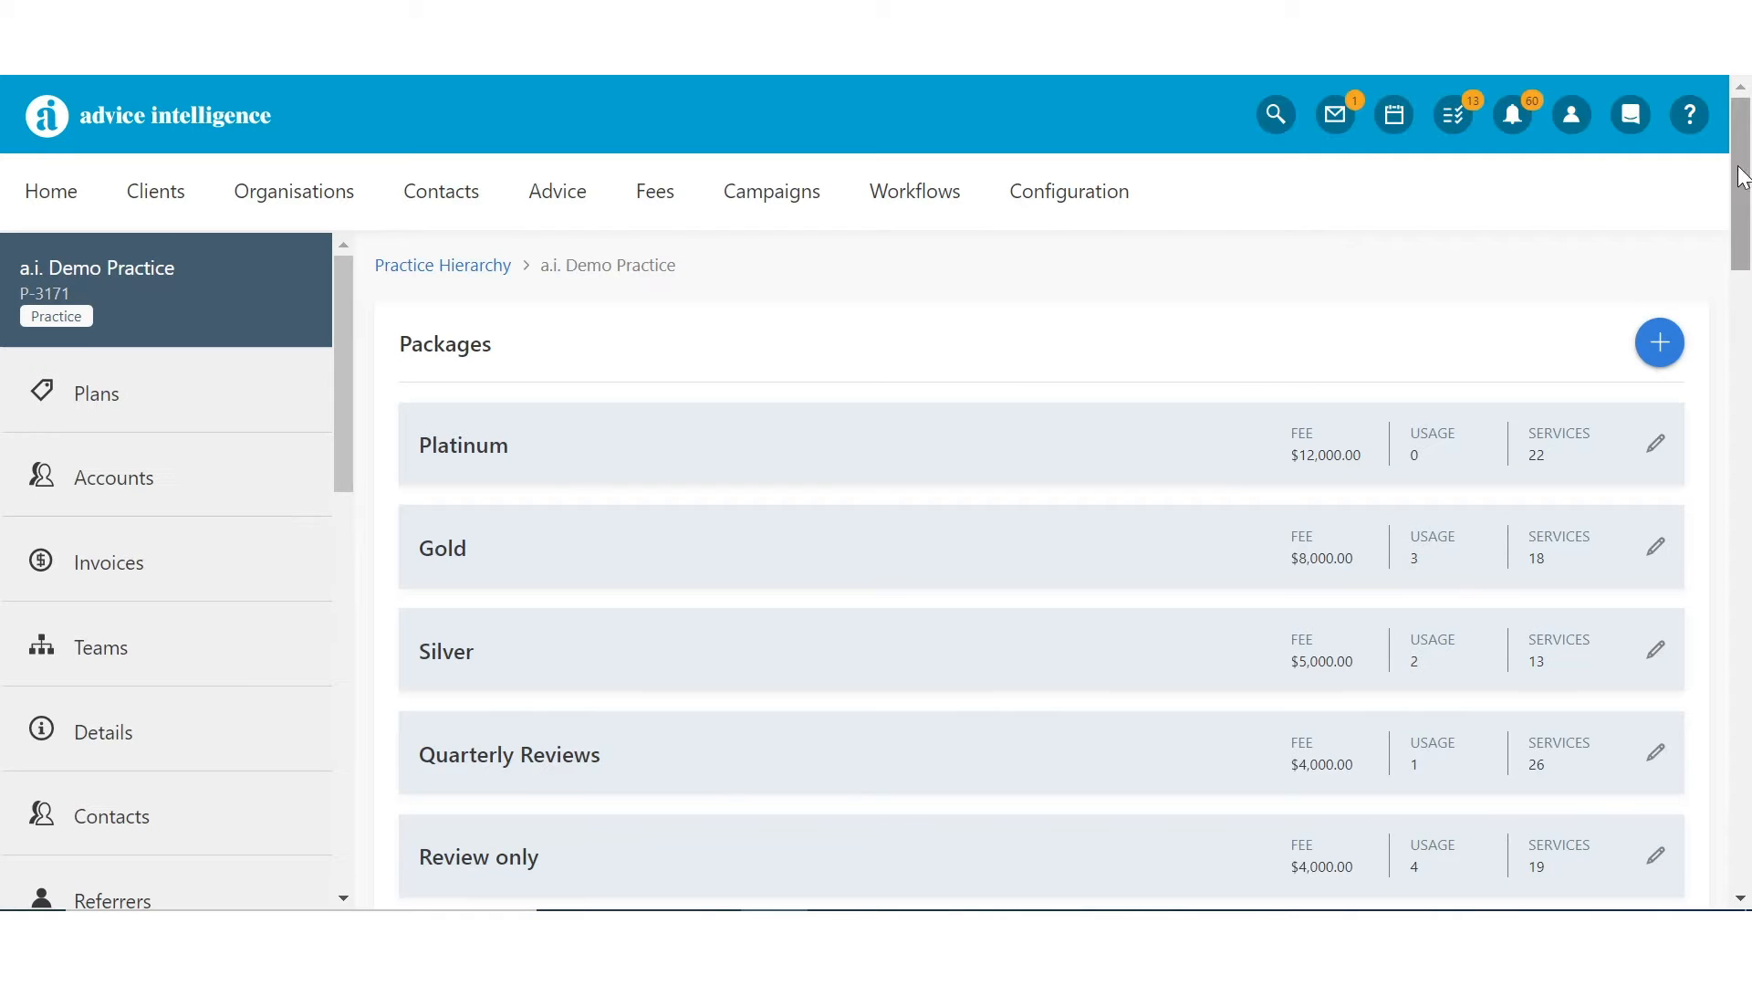
pyautogui.click(1659, 342)
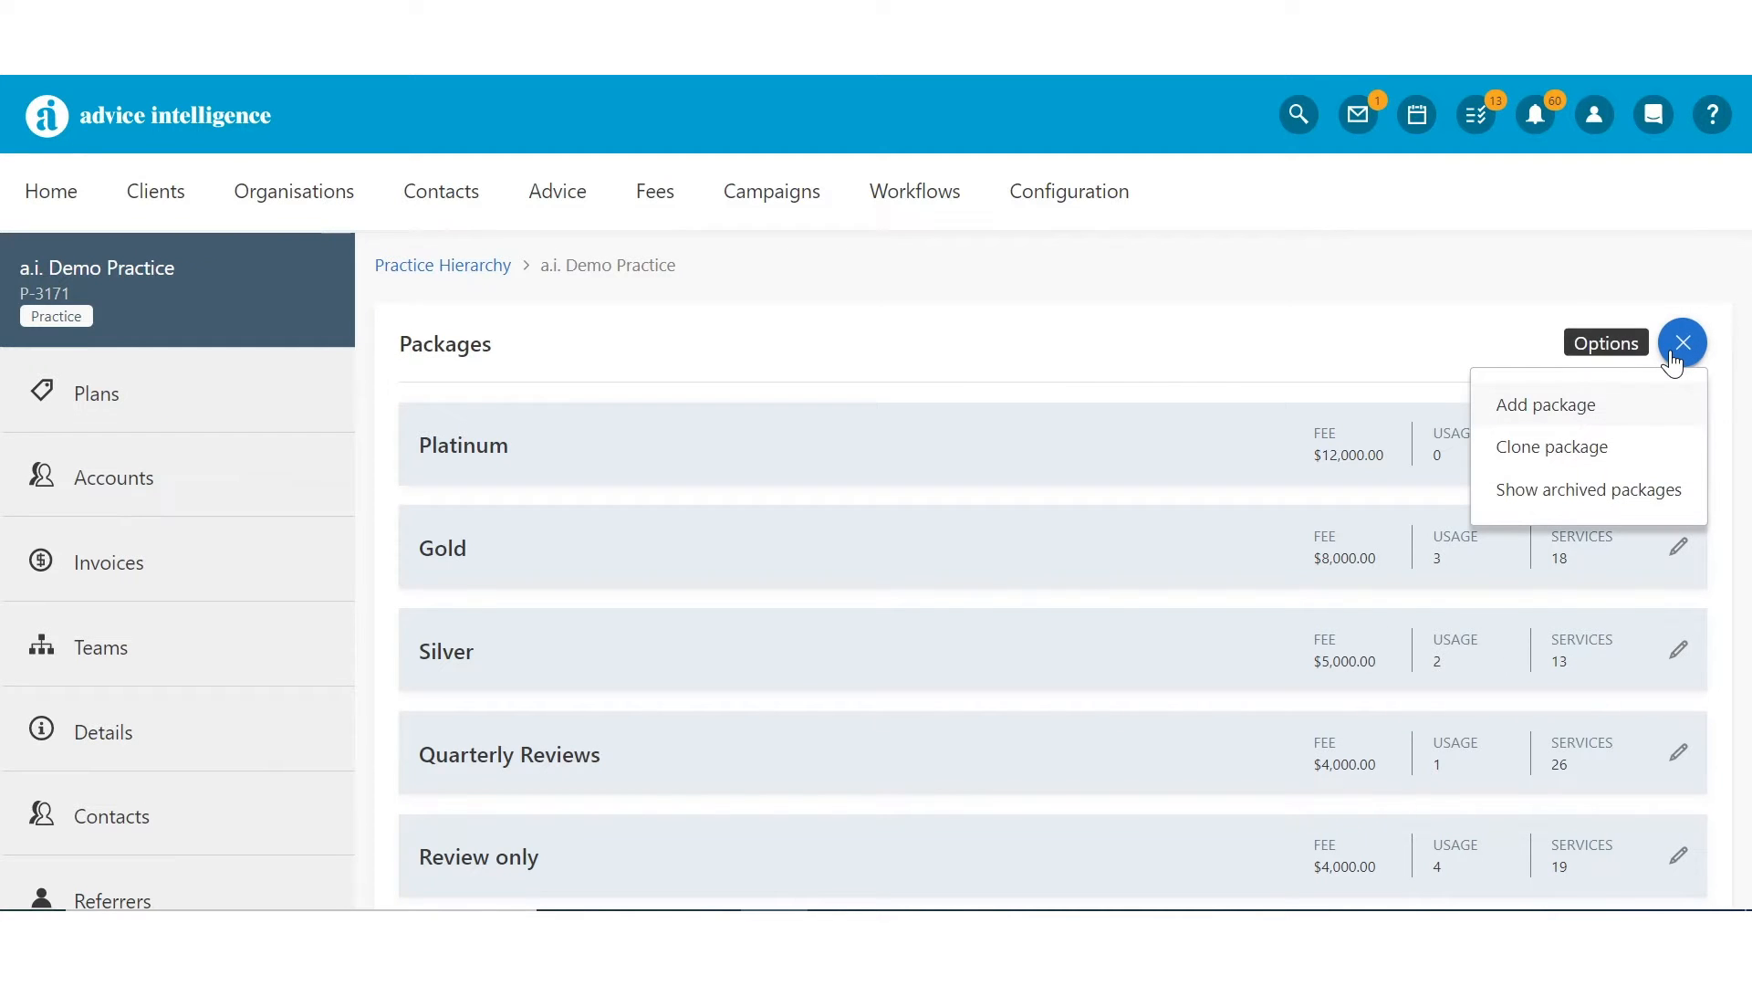
pyautogui.moveTo(1681, 379)
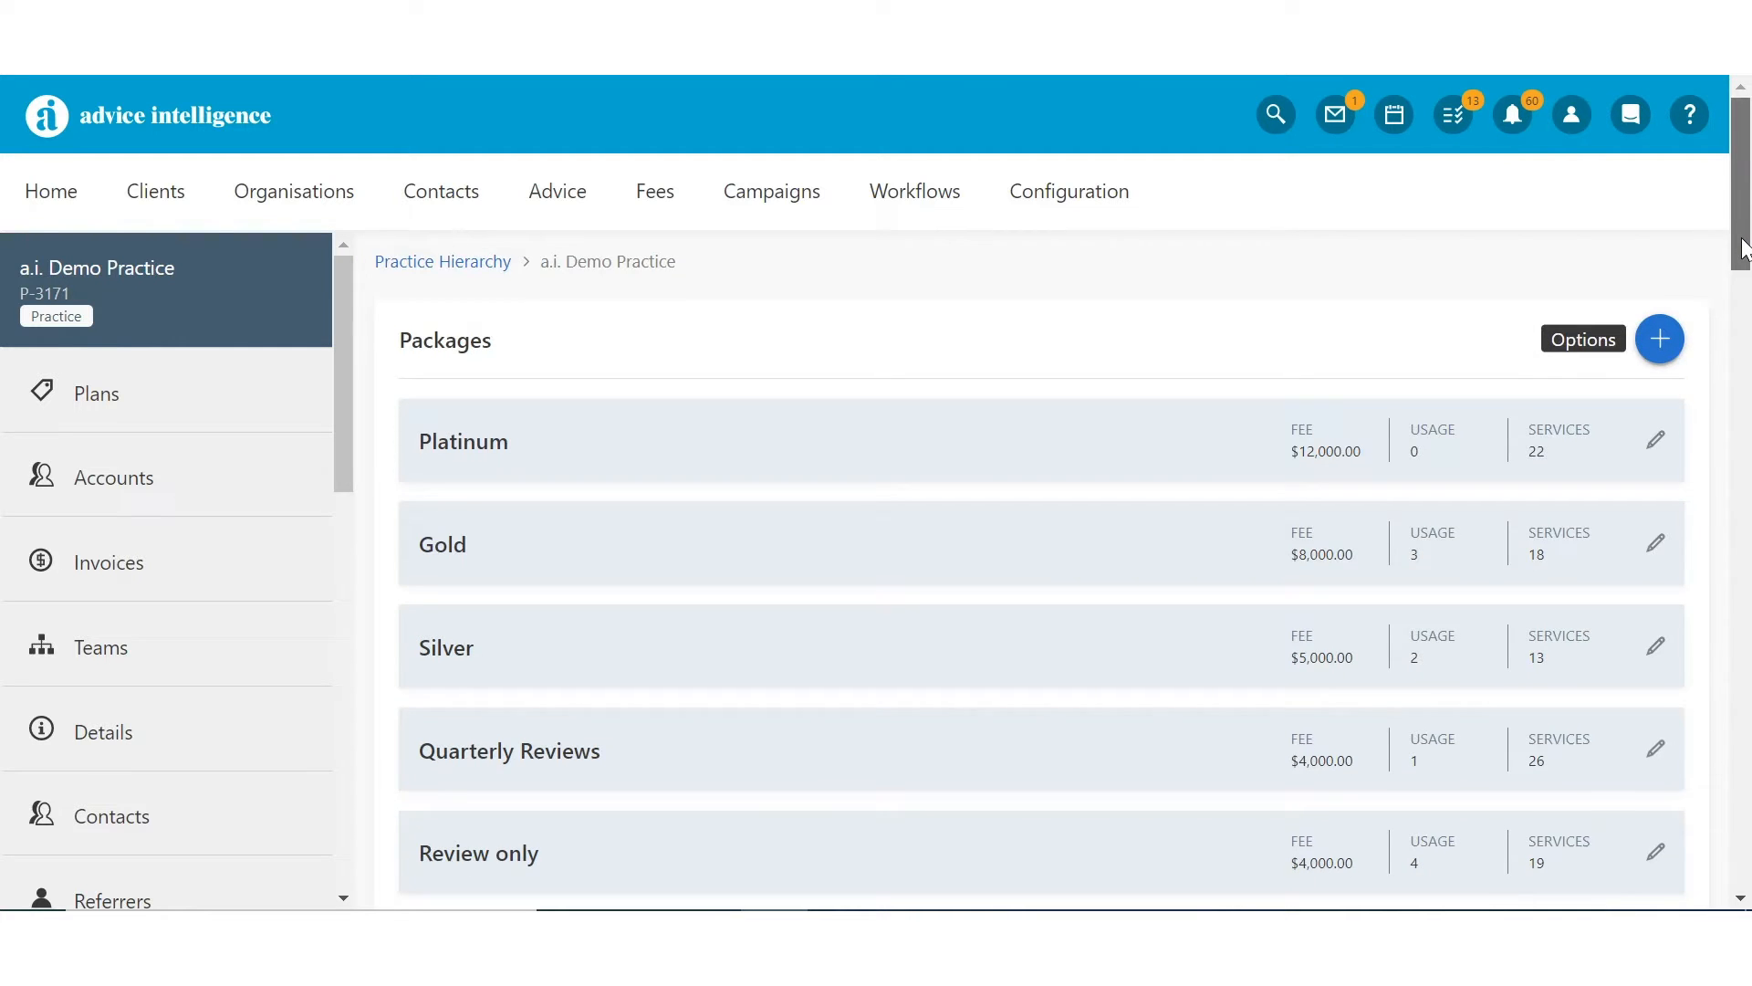
pyautogui.click(1657, 440)
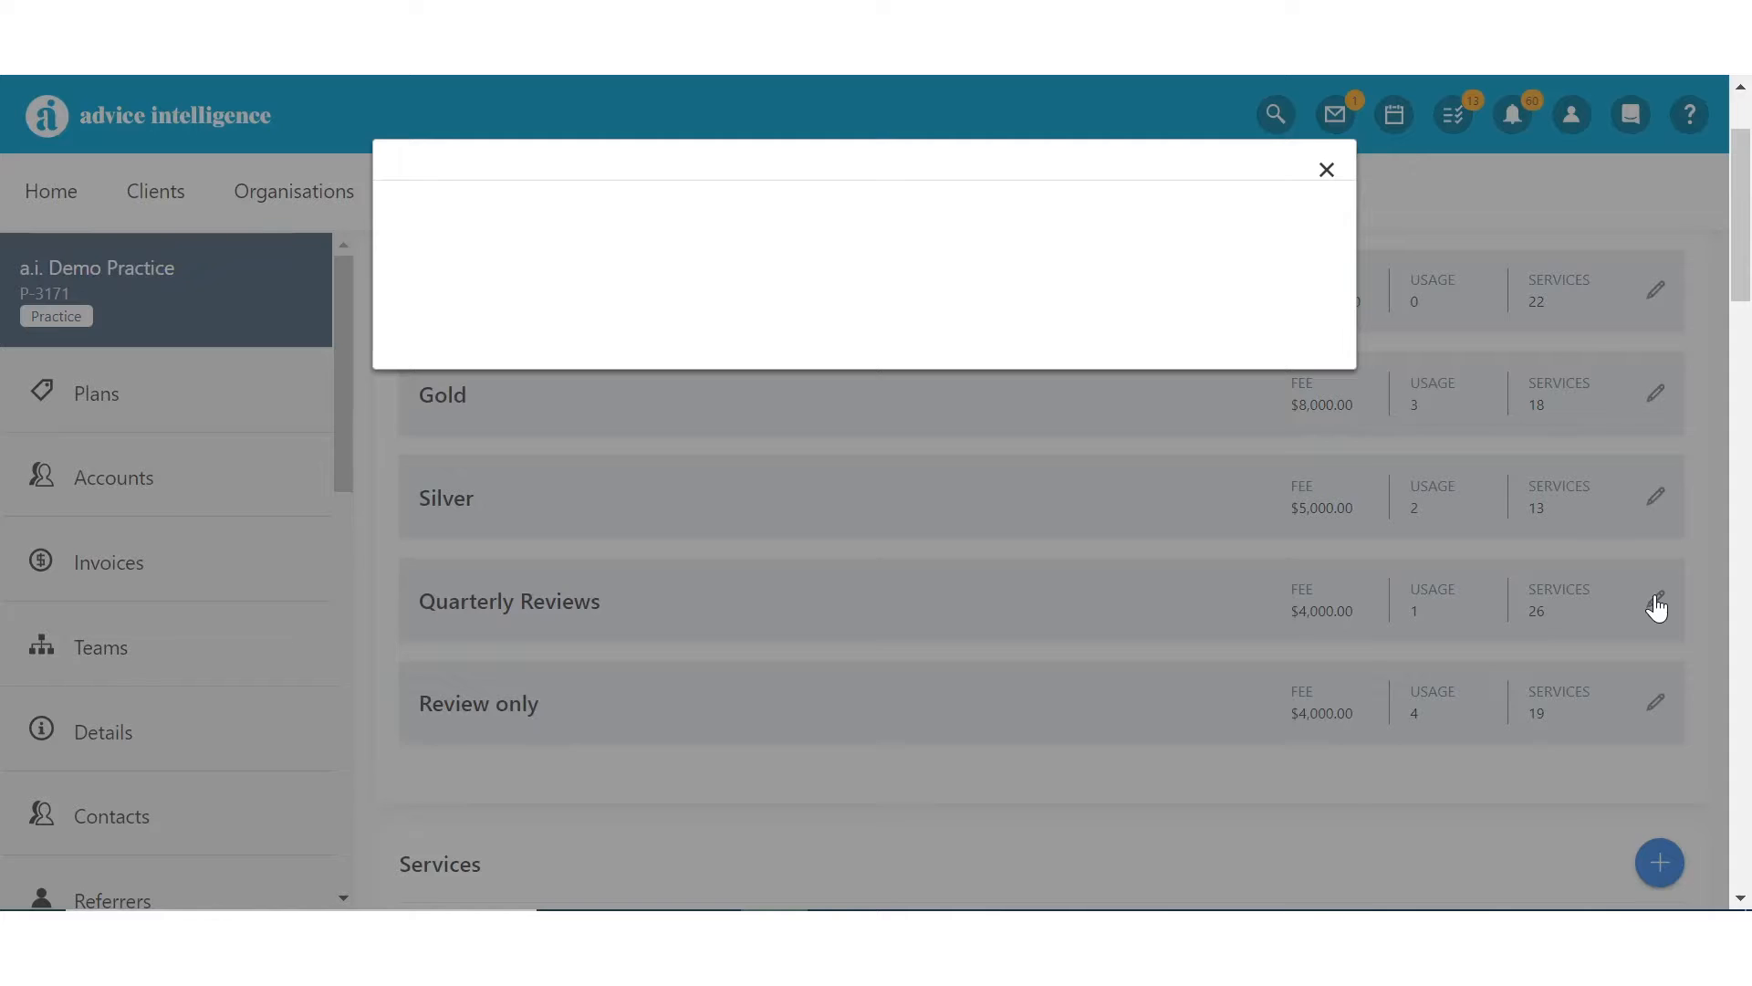
pyautogui.click(1659, 600)
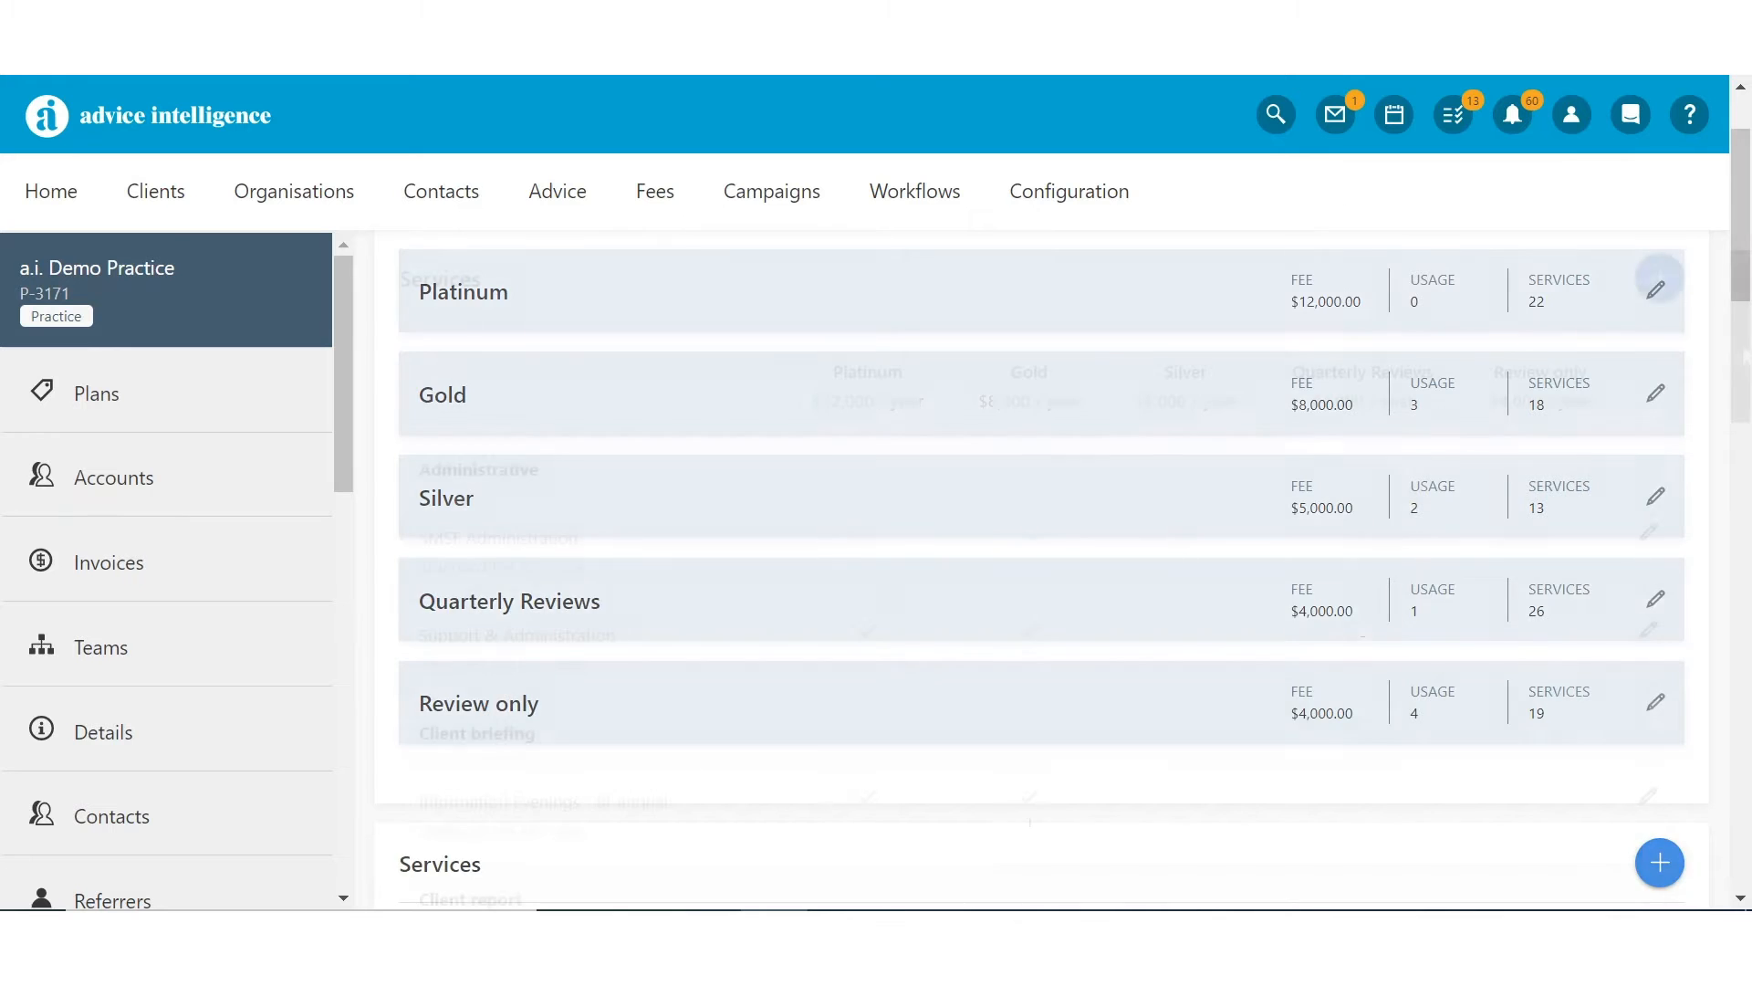
pyautogui.click(1659, 862)
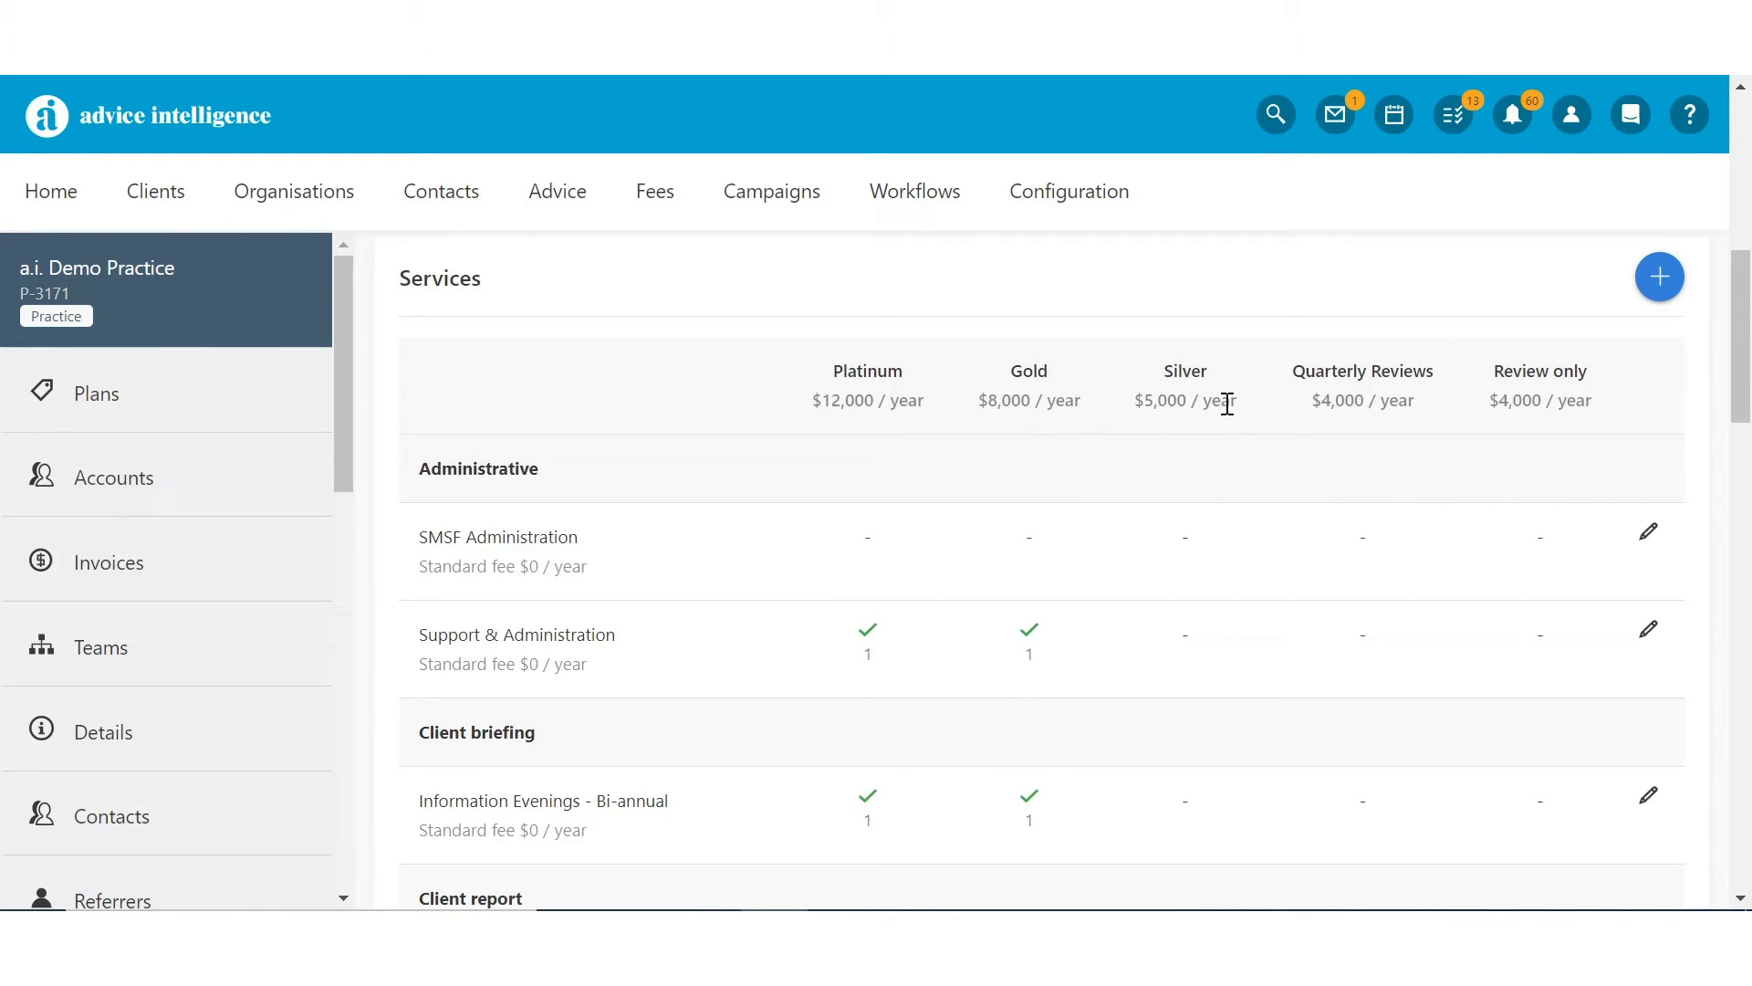
pyautogui.scroll(-3)
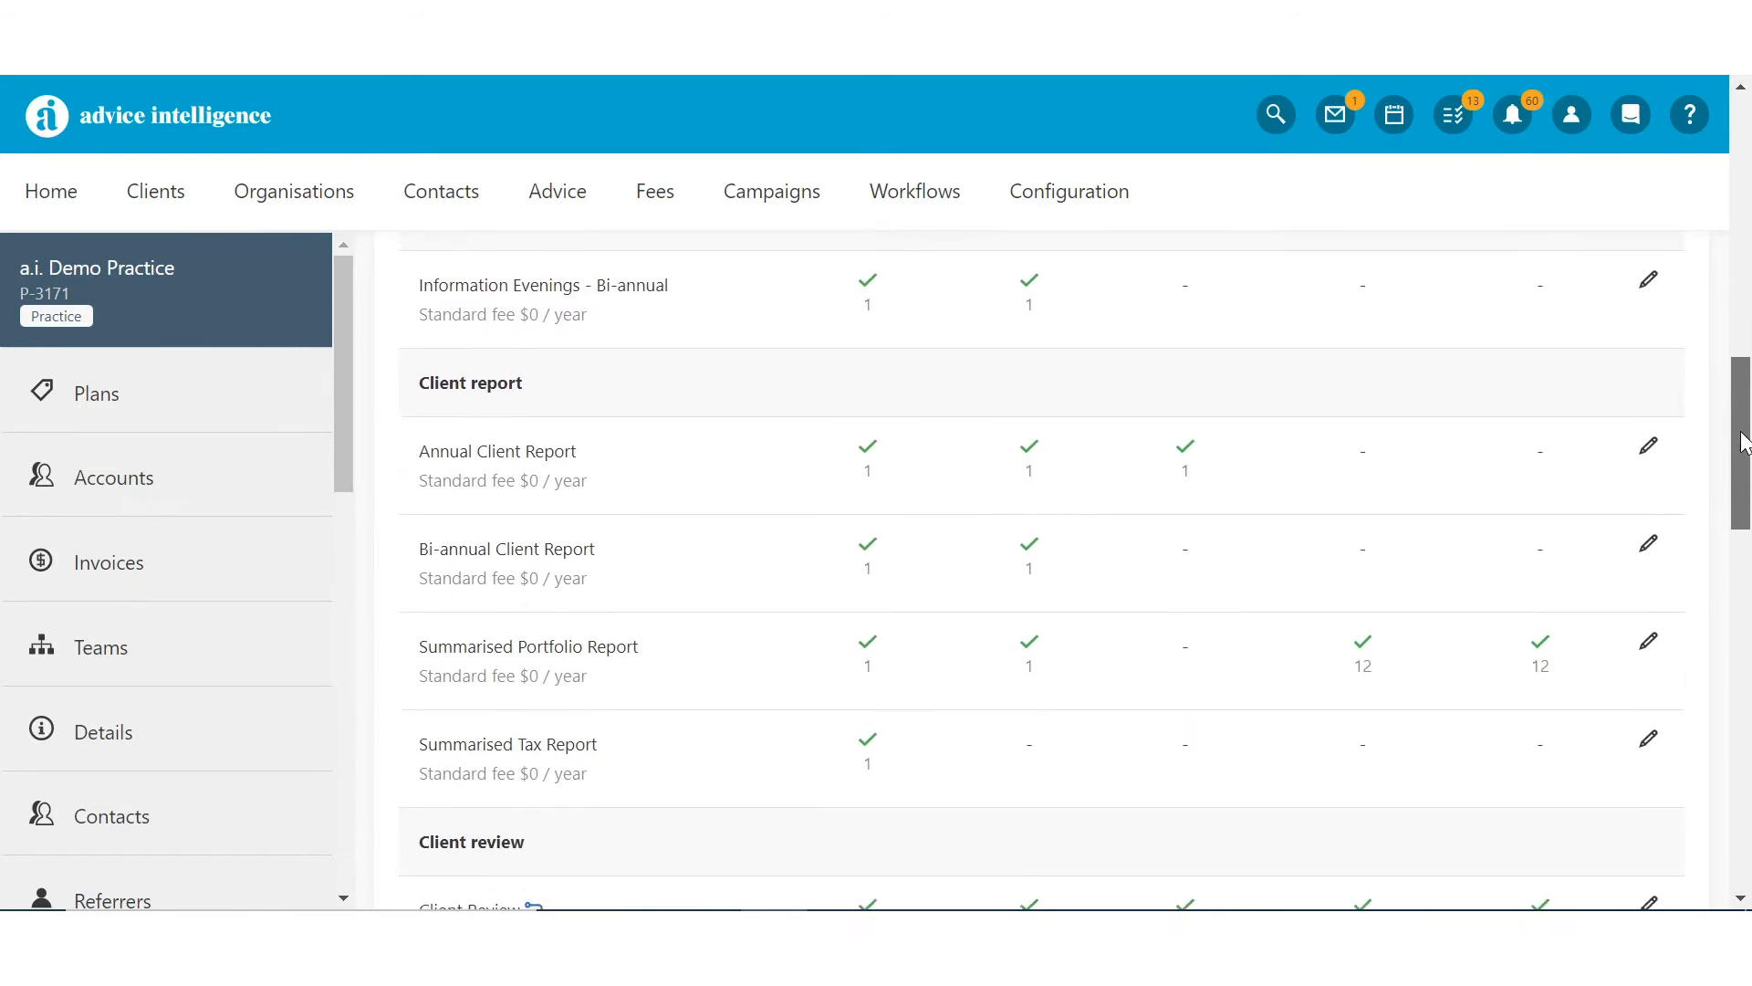
pyautogui.scroll(-3)
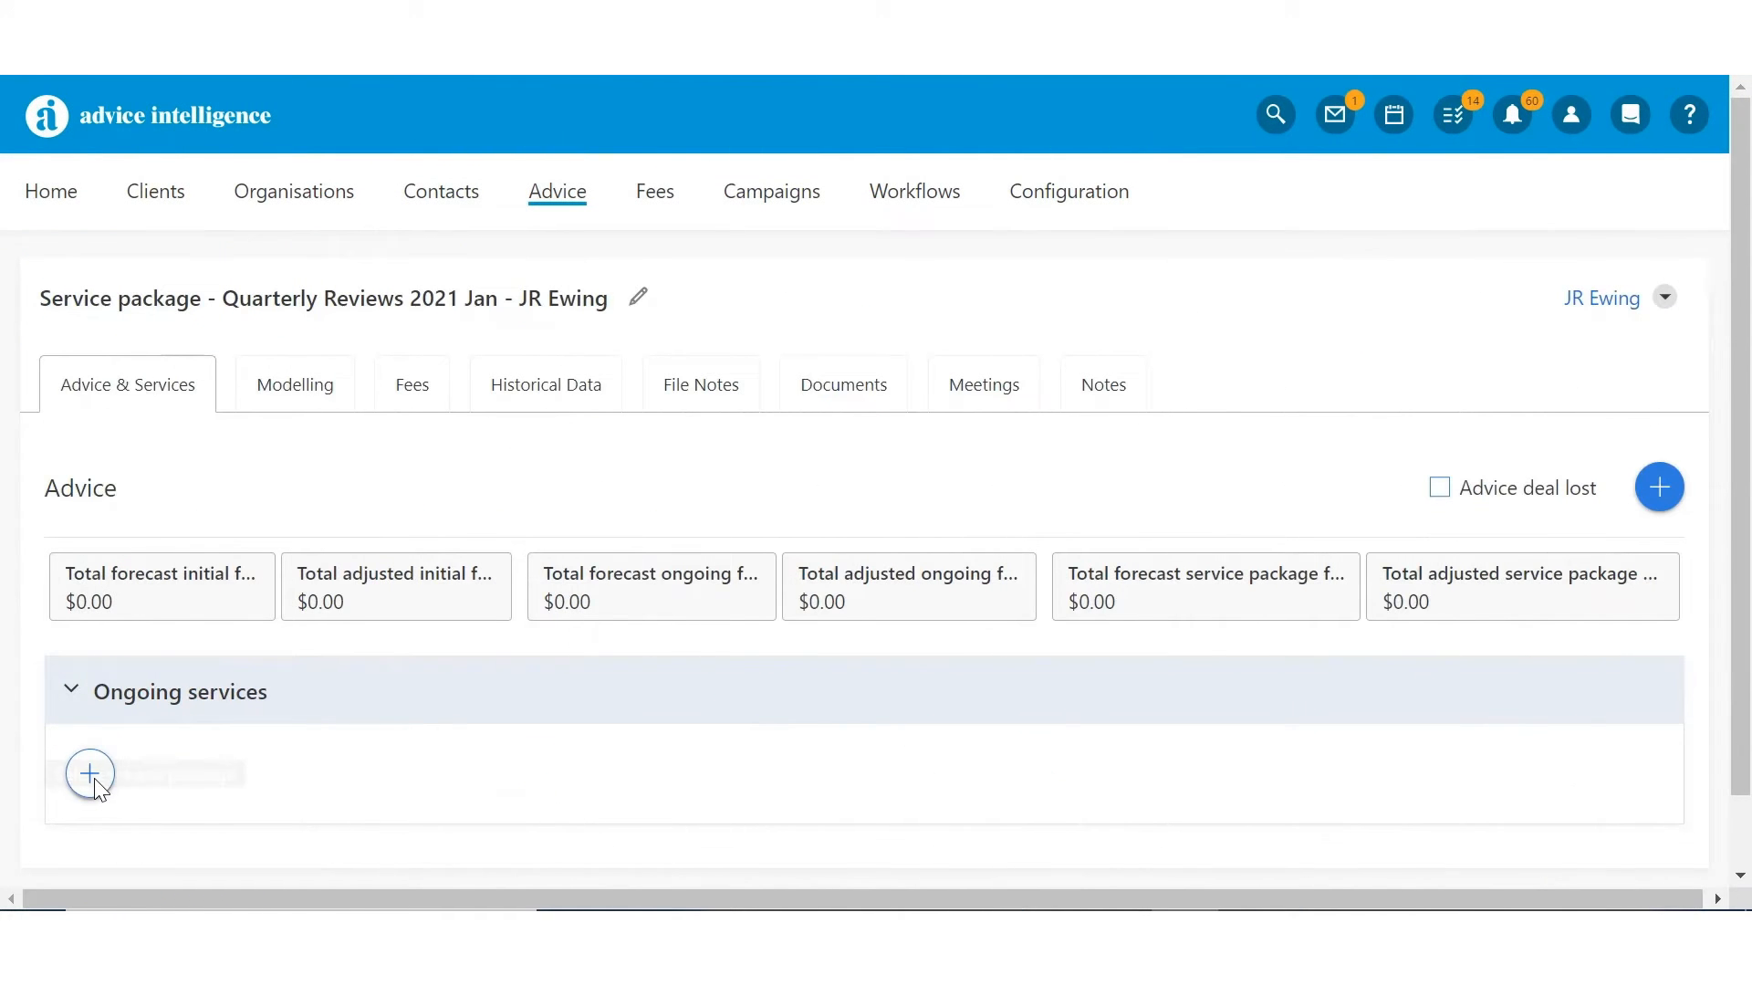
pyautogui.moveTo(89, 774)
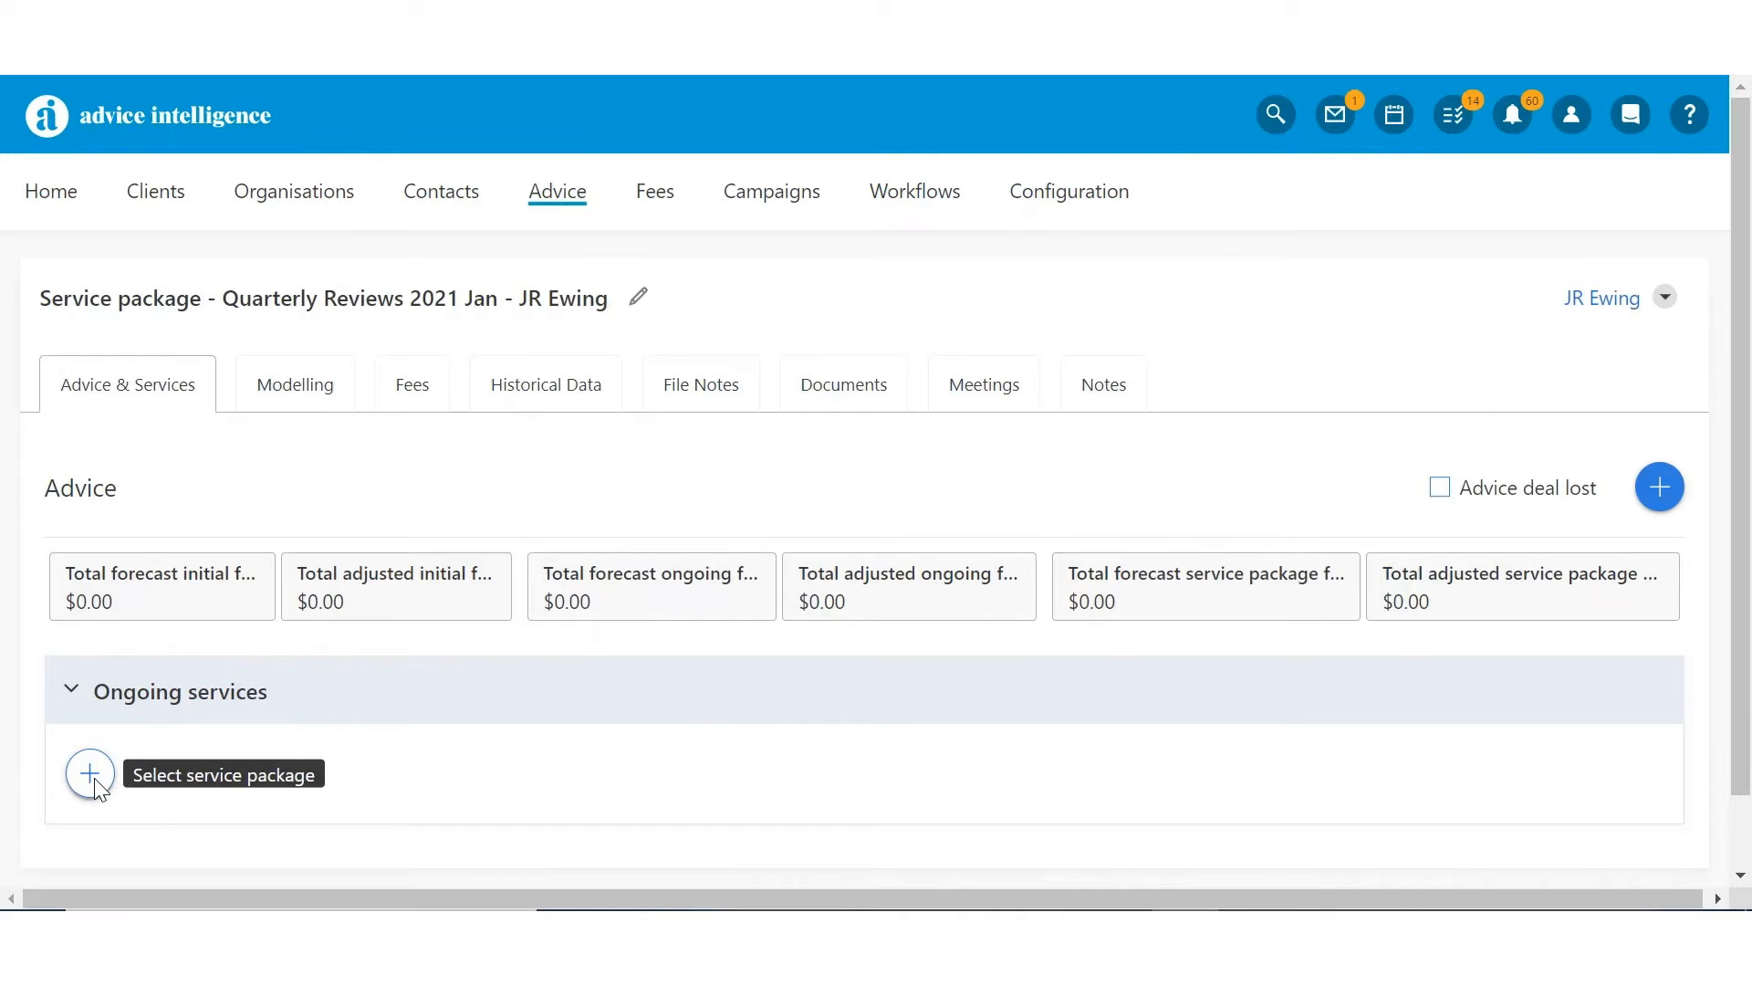
# - Assign Quarterly Reviews to JR Ewing's ongoing services: 26 services, $4,000 fee, 22 Nov 2020–21 Nov 2021
pyautogui.click(90, 772)
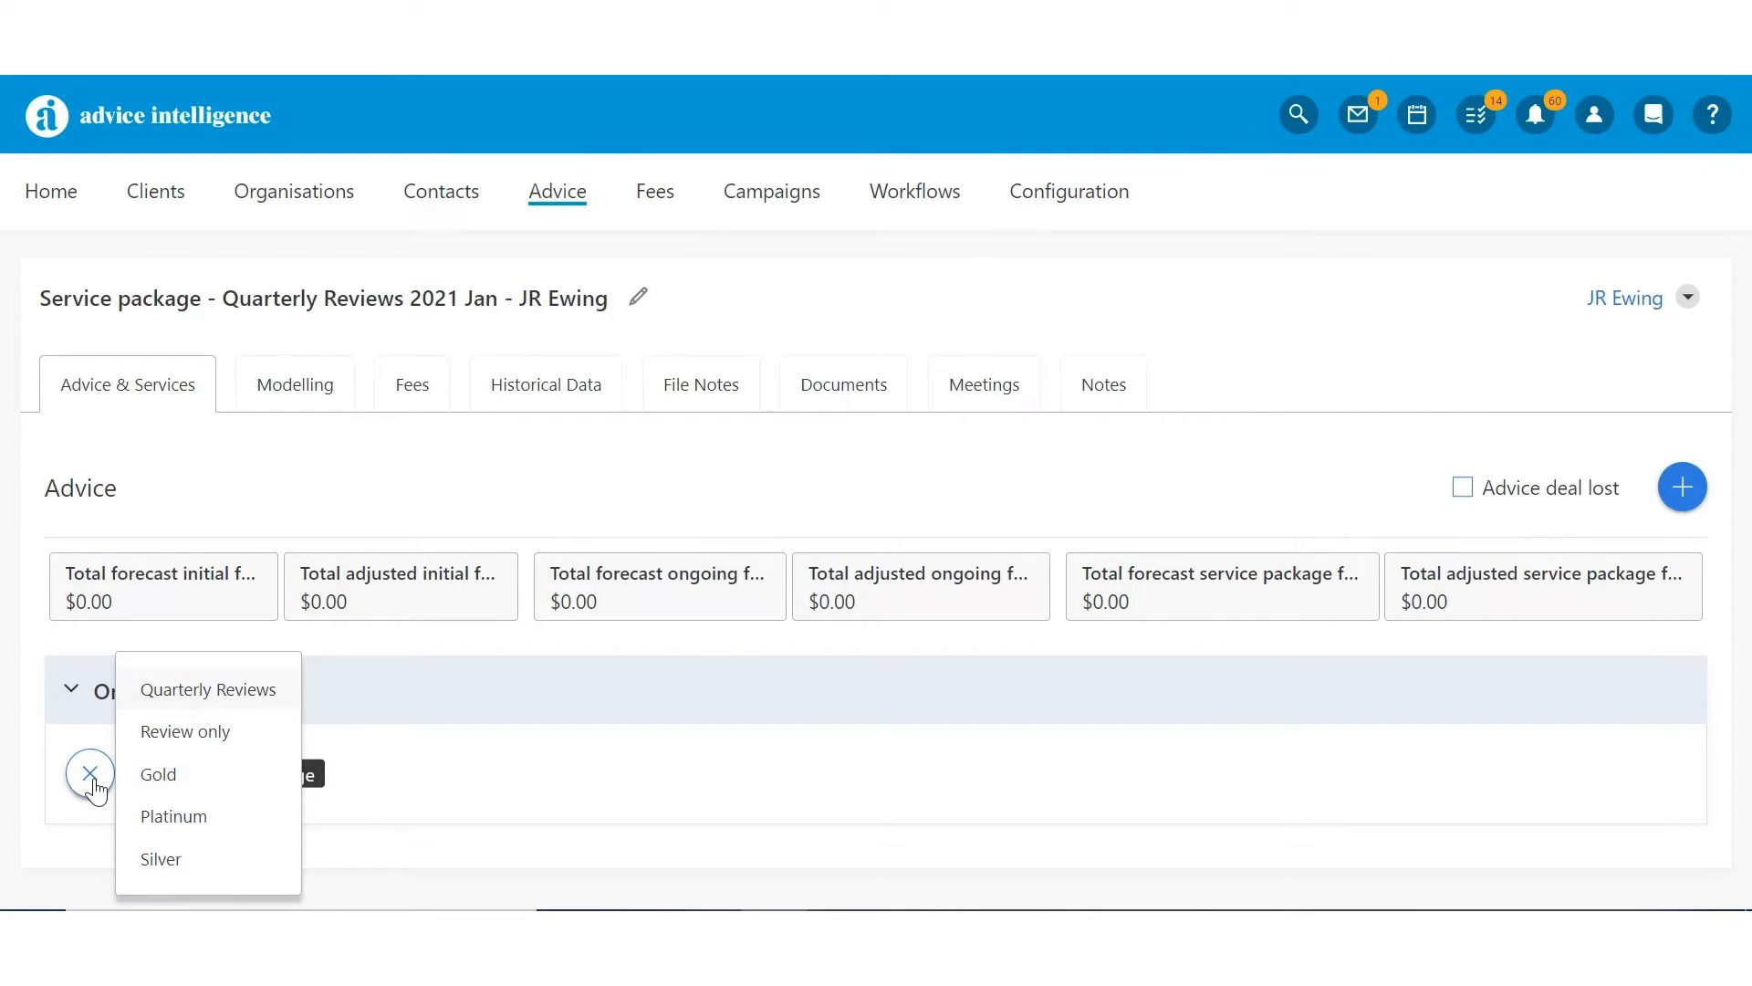
pyautogui.moveTo(190, 690)
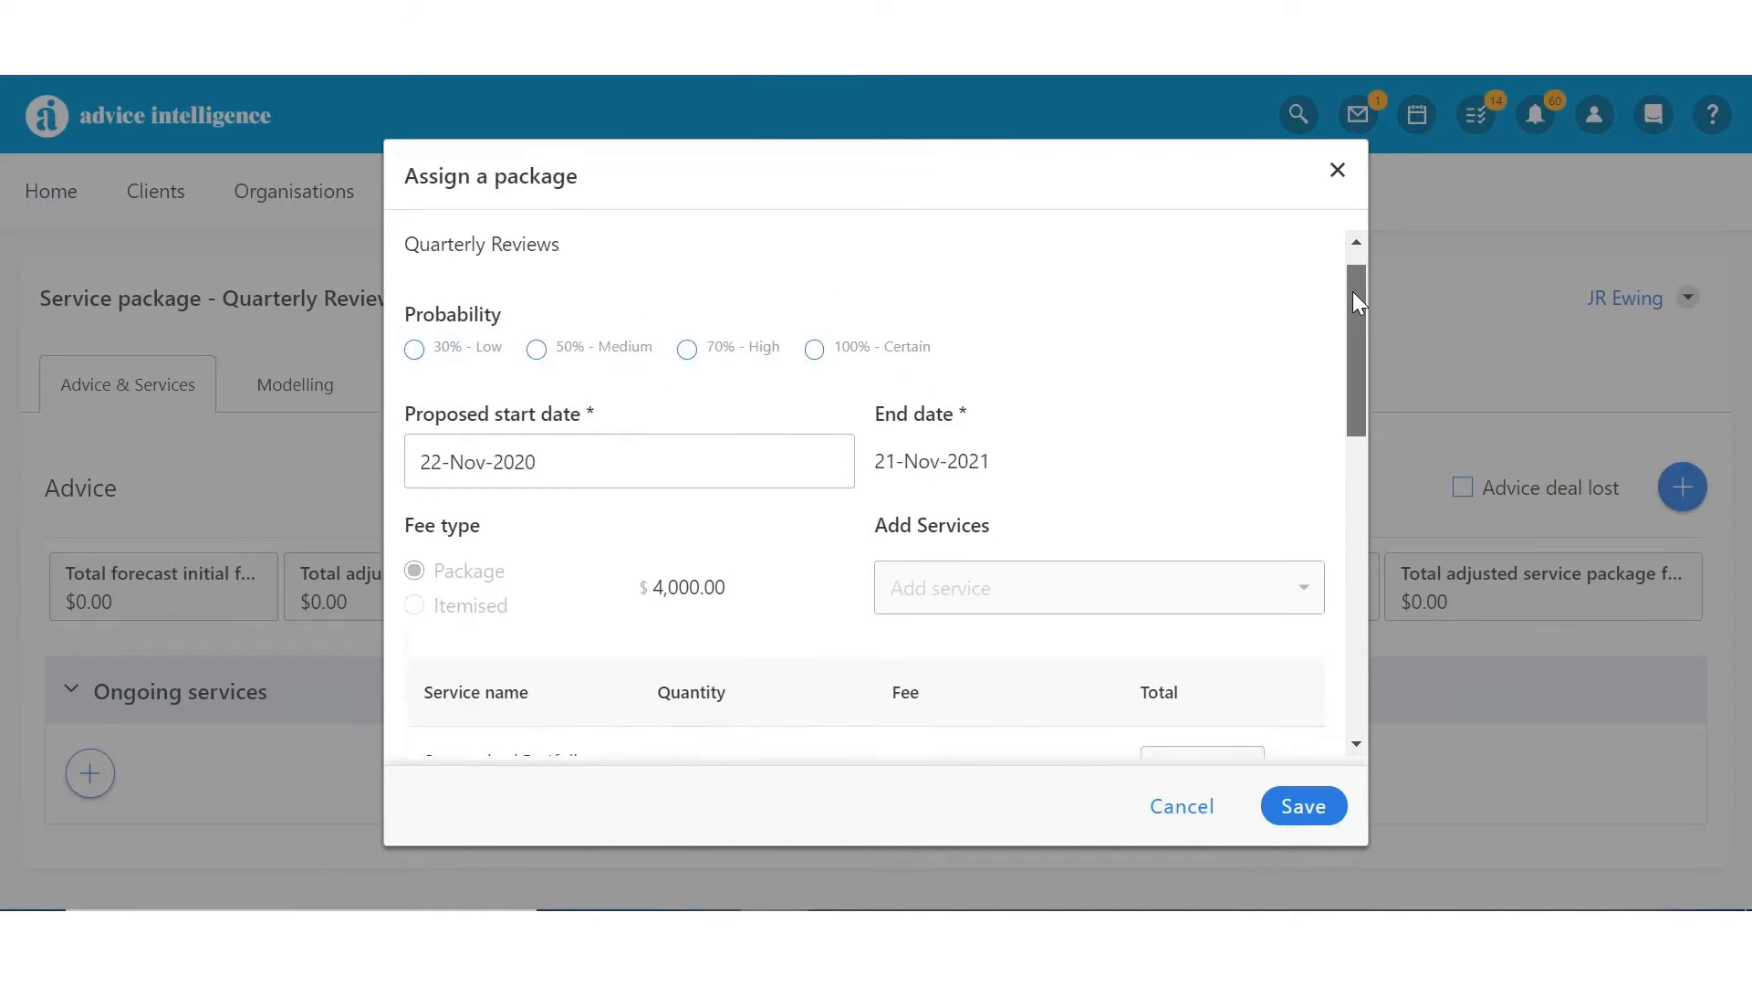
pyautogui.scroll(-3)
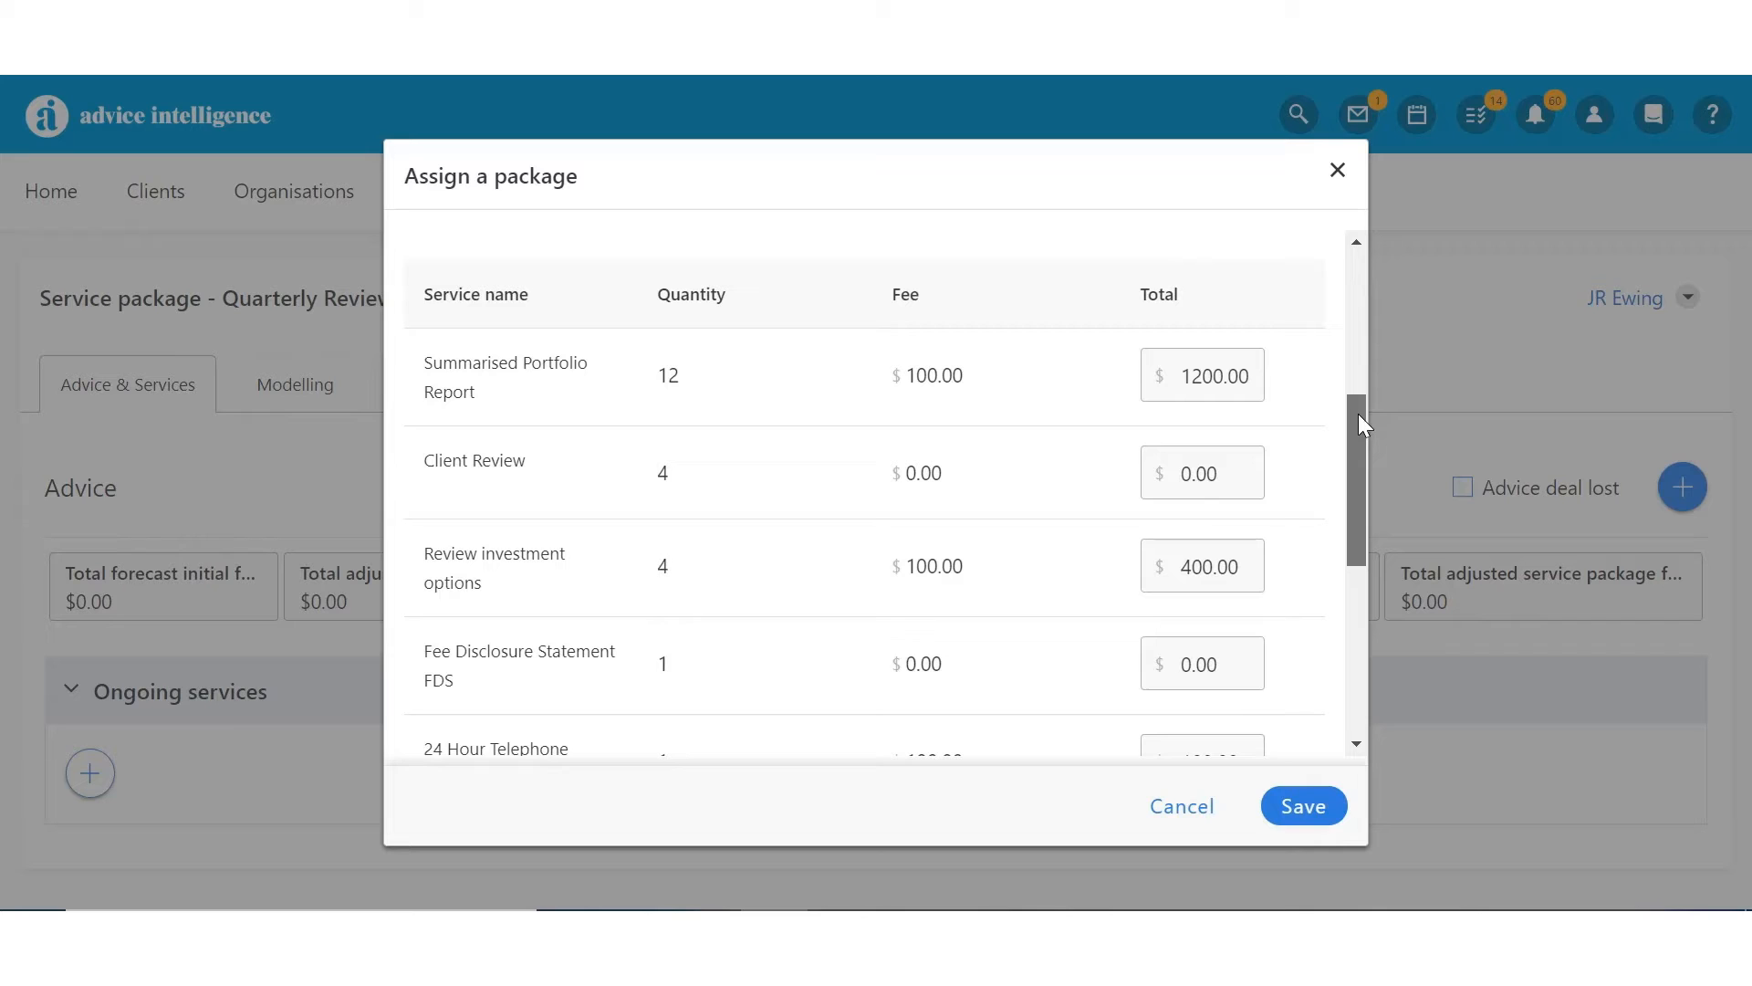
pyautogui.click(1301, 805)
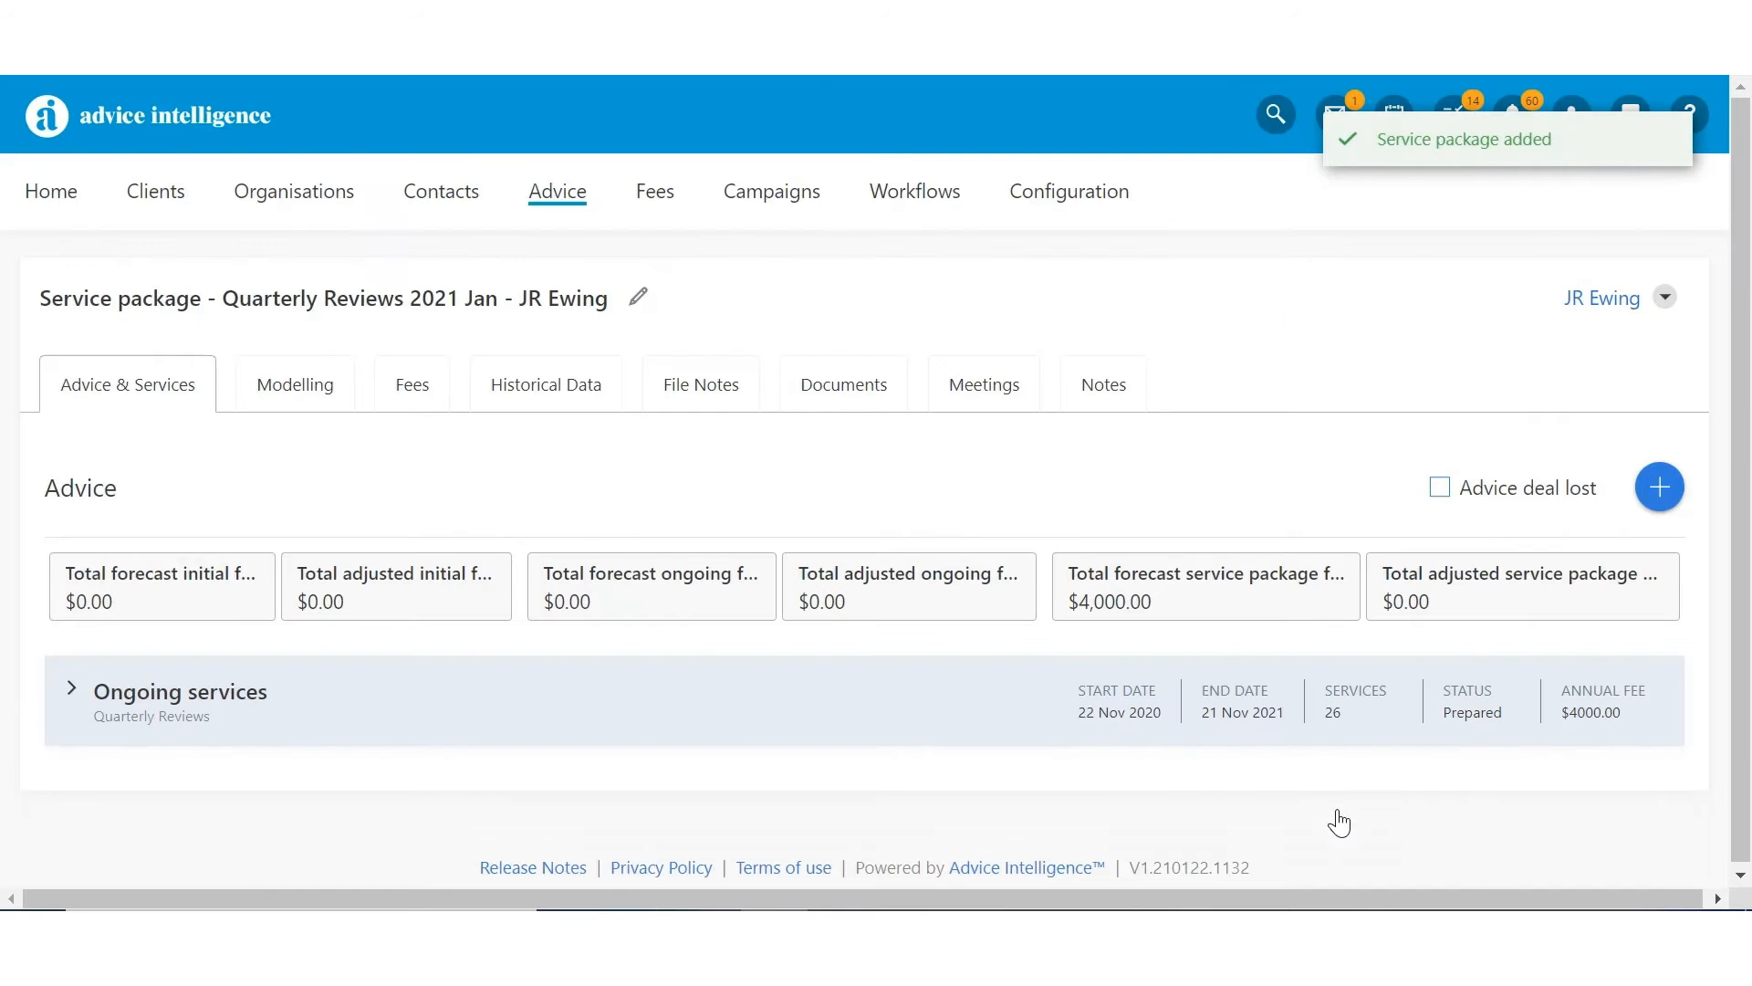
pyautogui.click(71, 690)
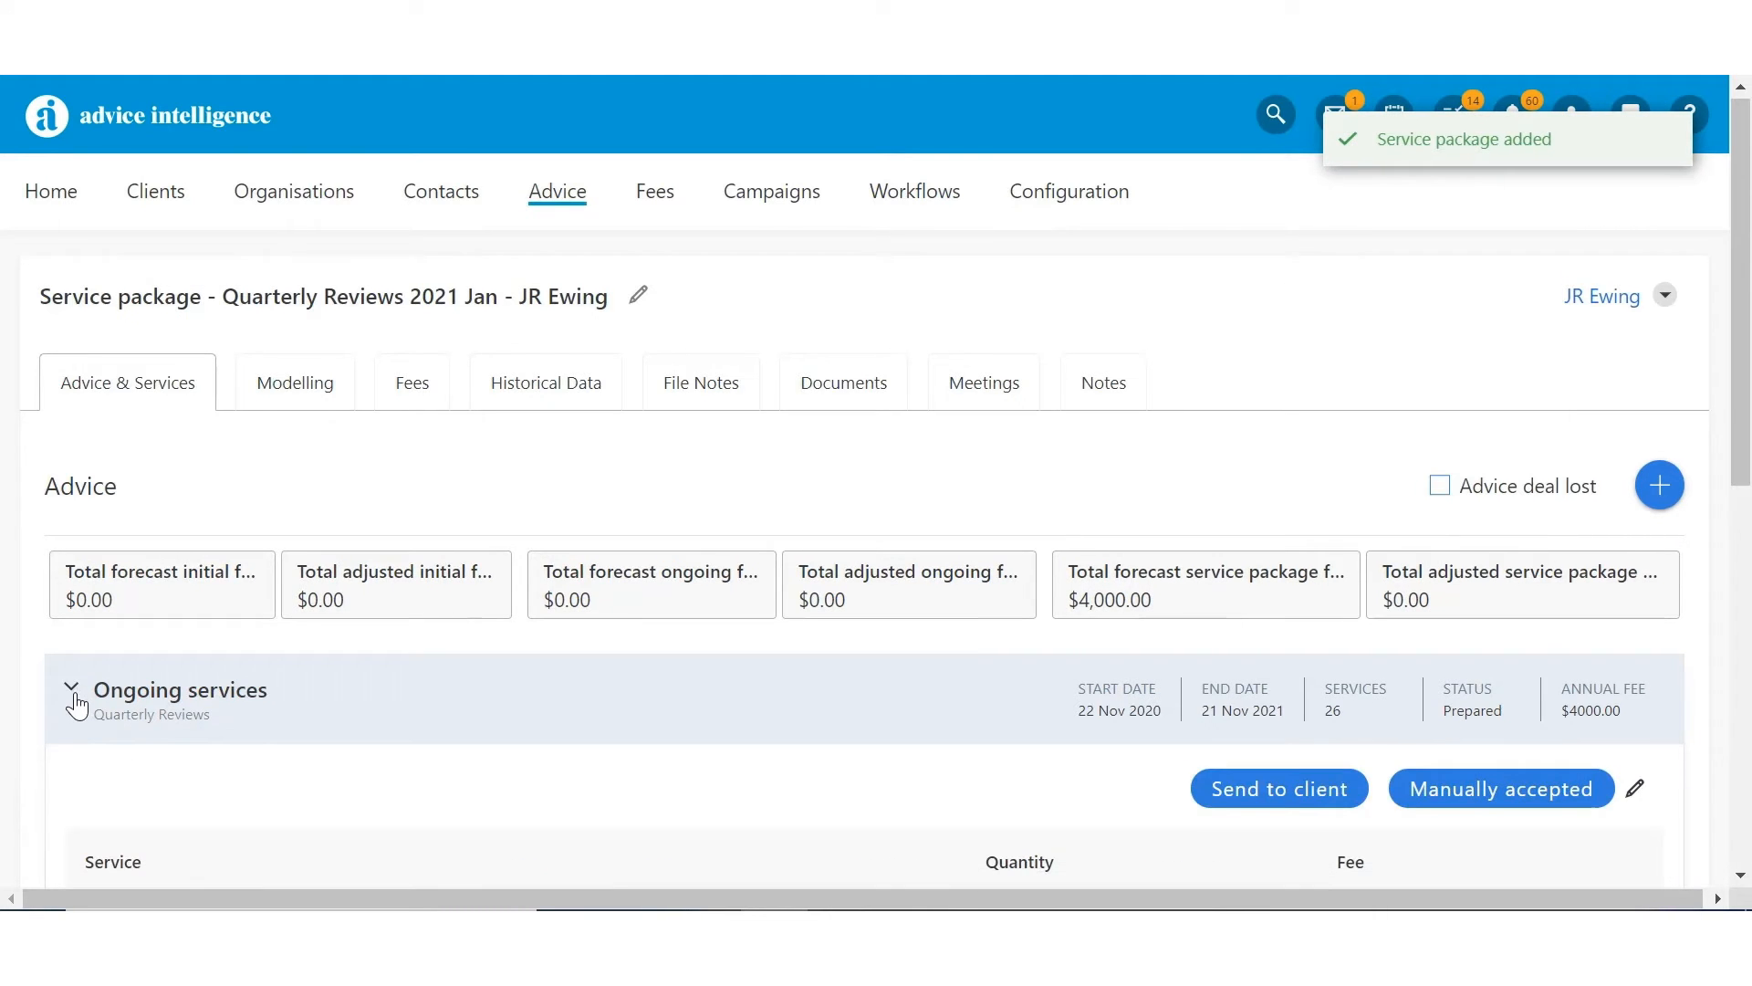
# - Edit the package details, entering 3000 and adding Goals & Strategy Review, then save the tailored package
pyautogui.scroll(-3)
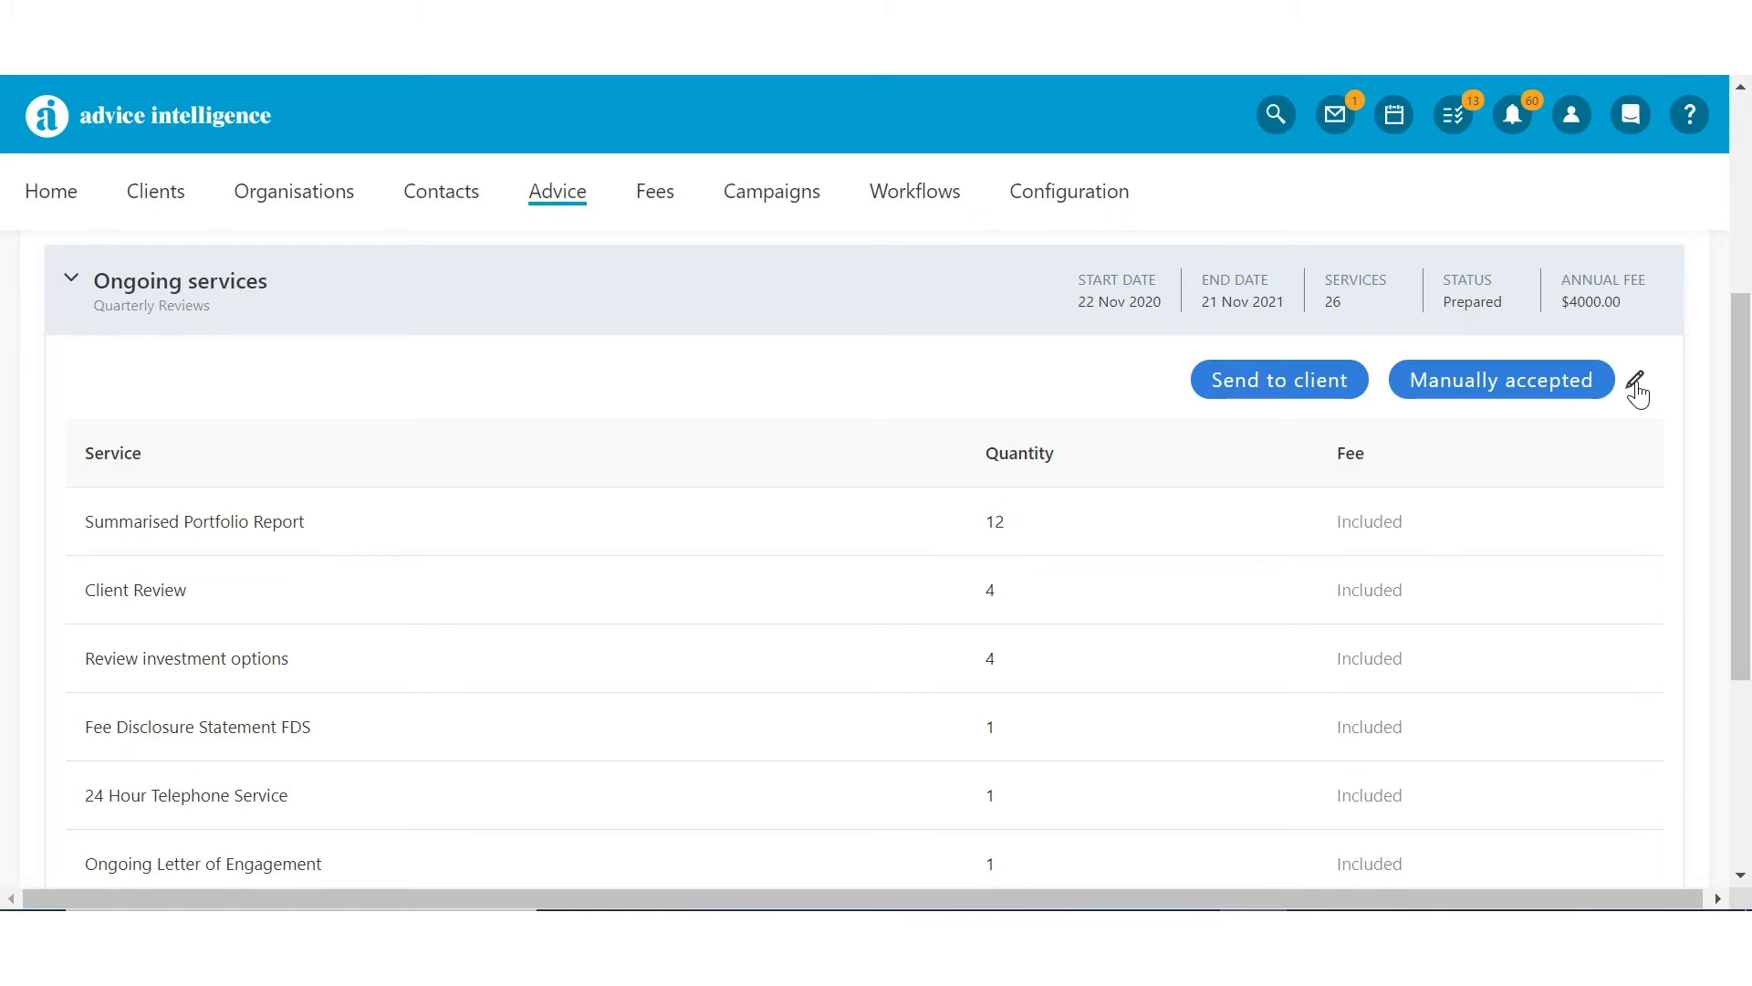
pyautogui.click(1665, 387)
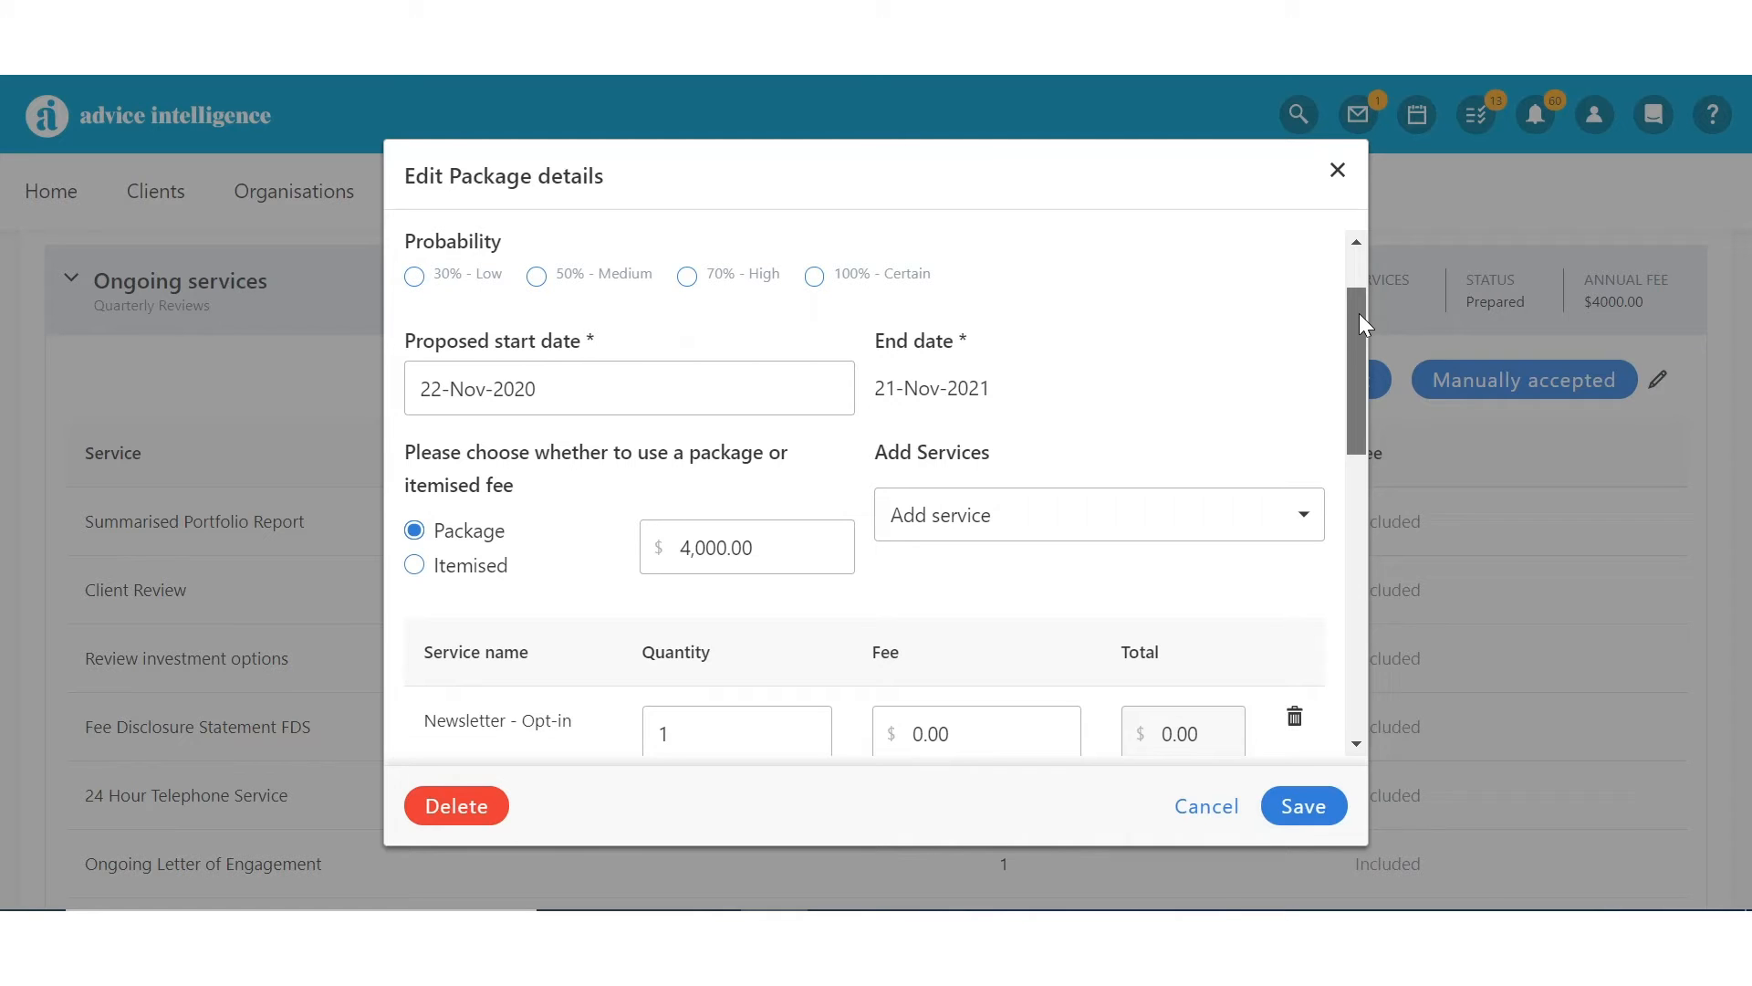
pyautogui.write('3000')
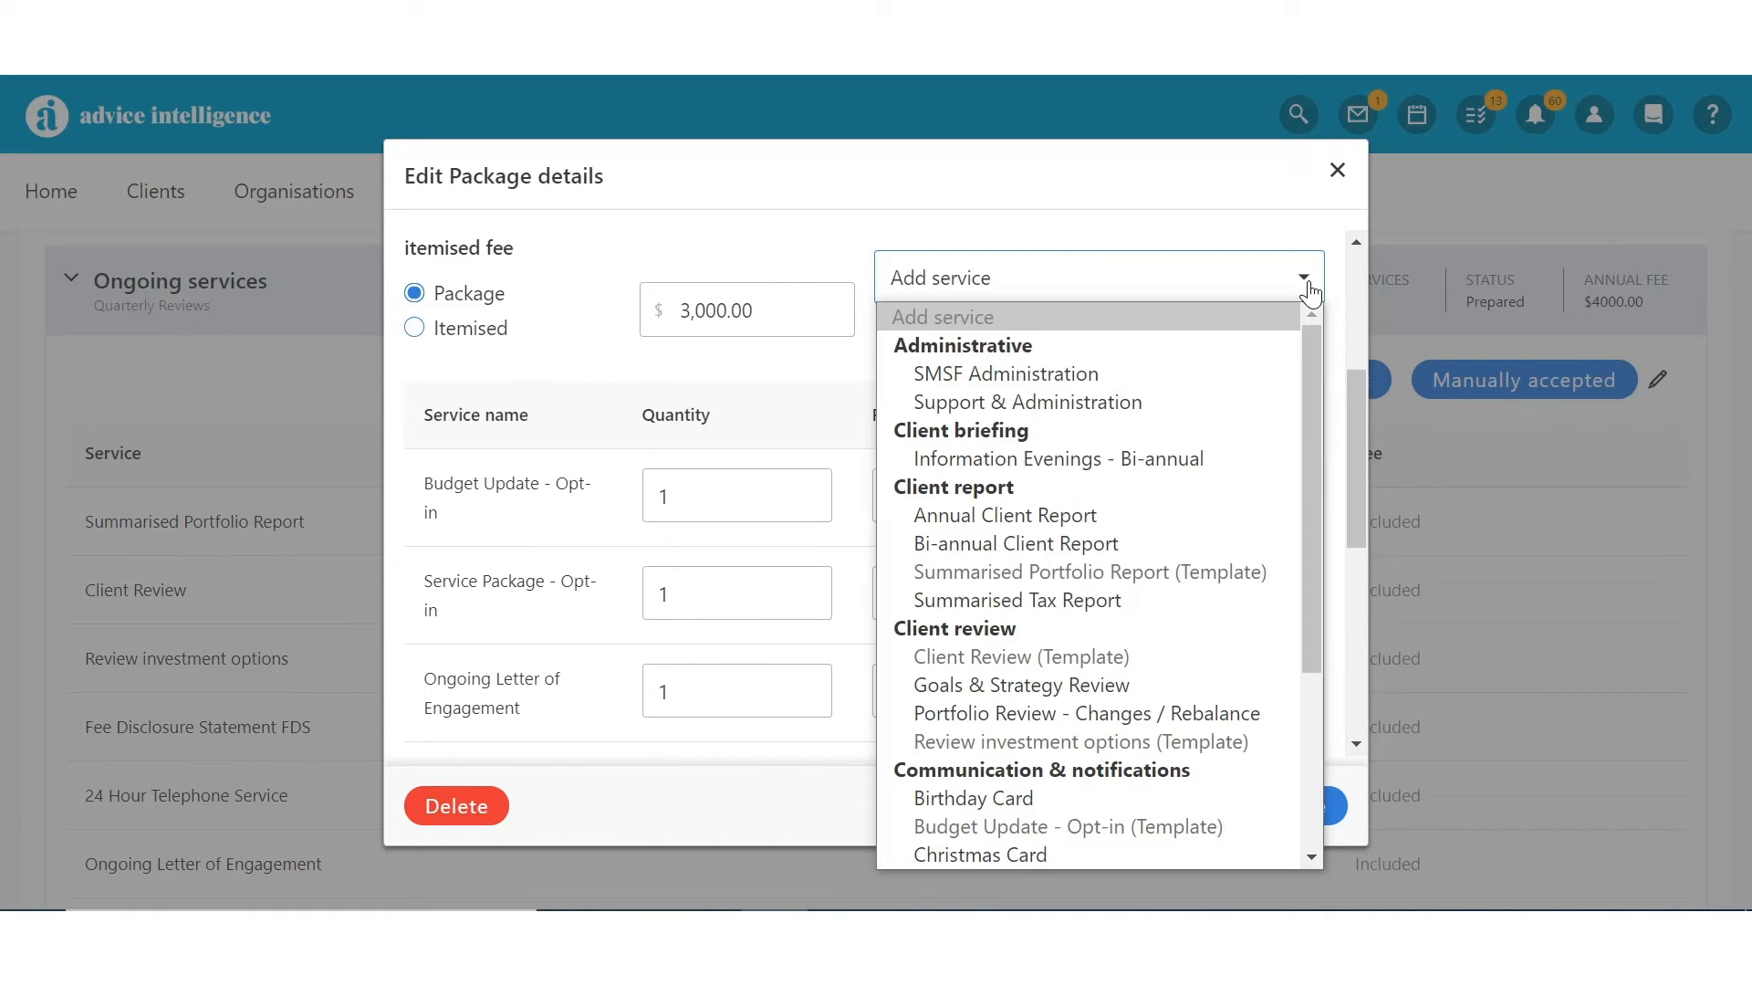
pyautogui.moveTo(1016, 601)
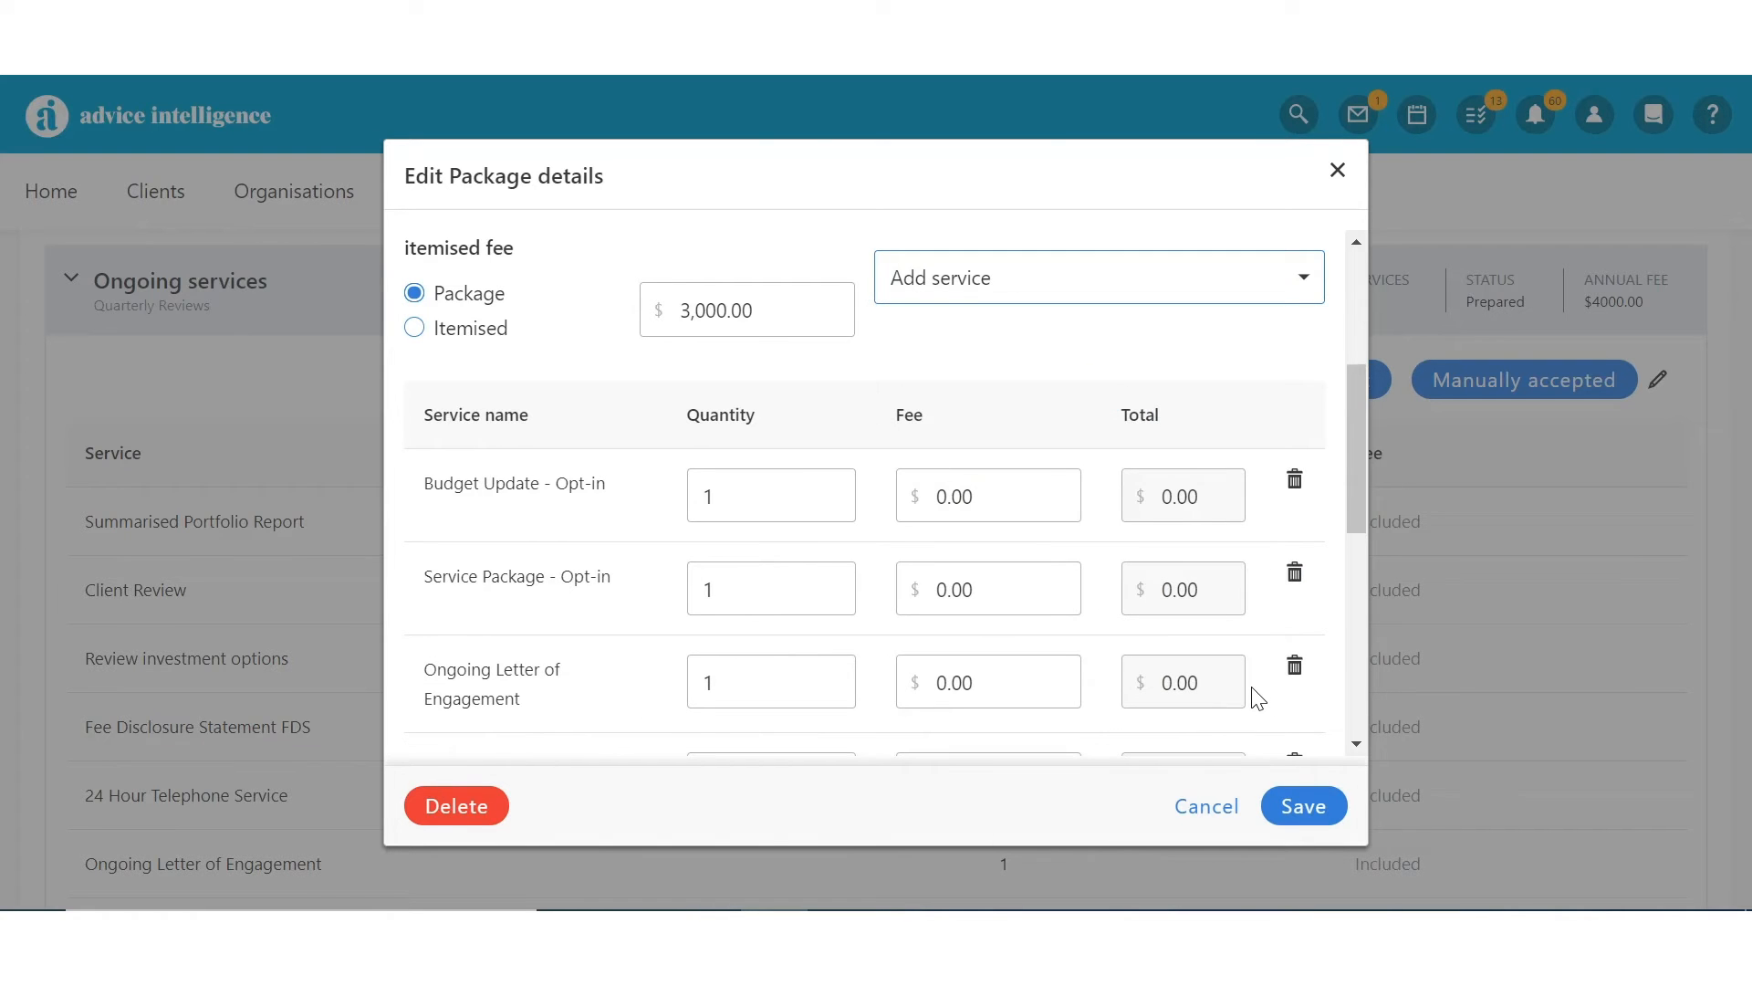
pyautogui.scroll(-3)
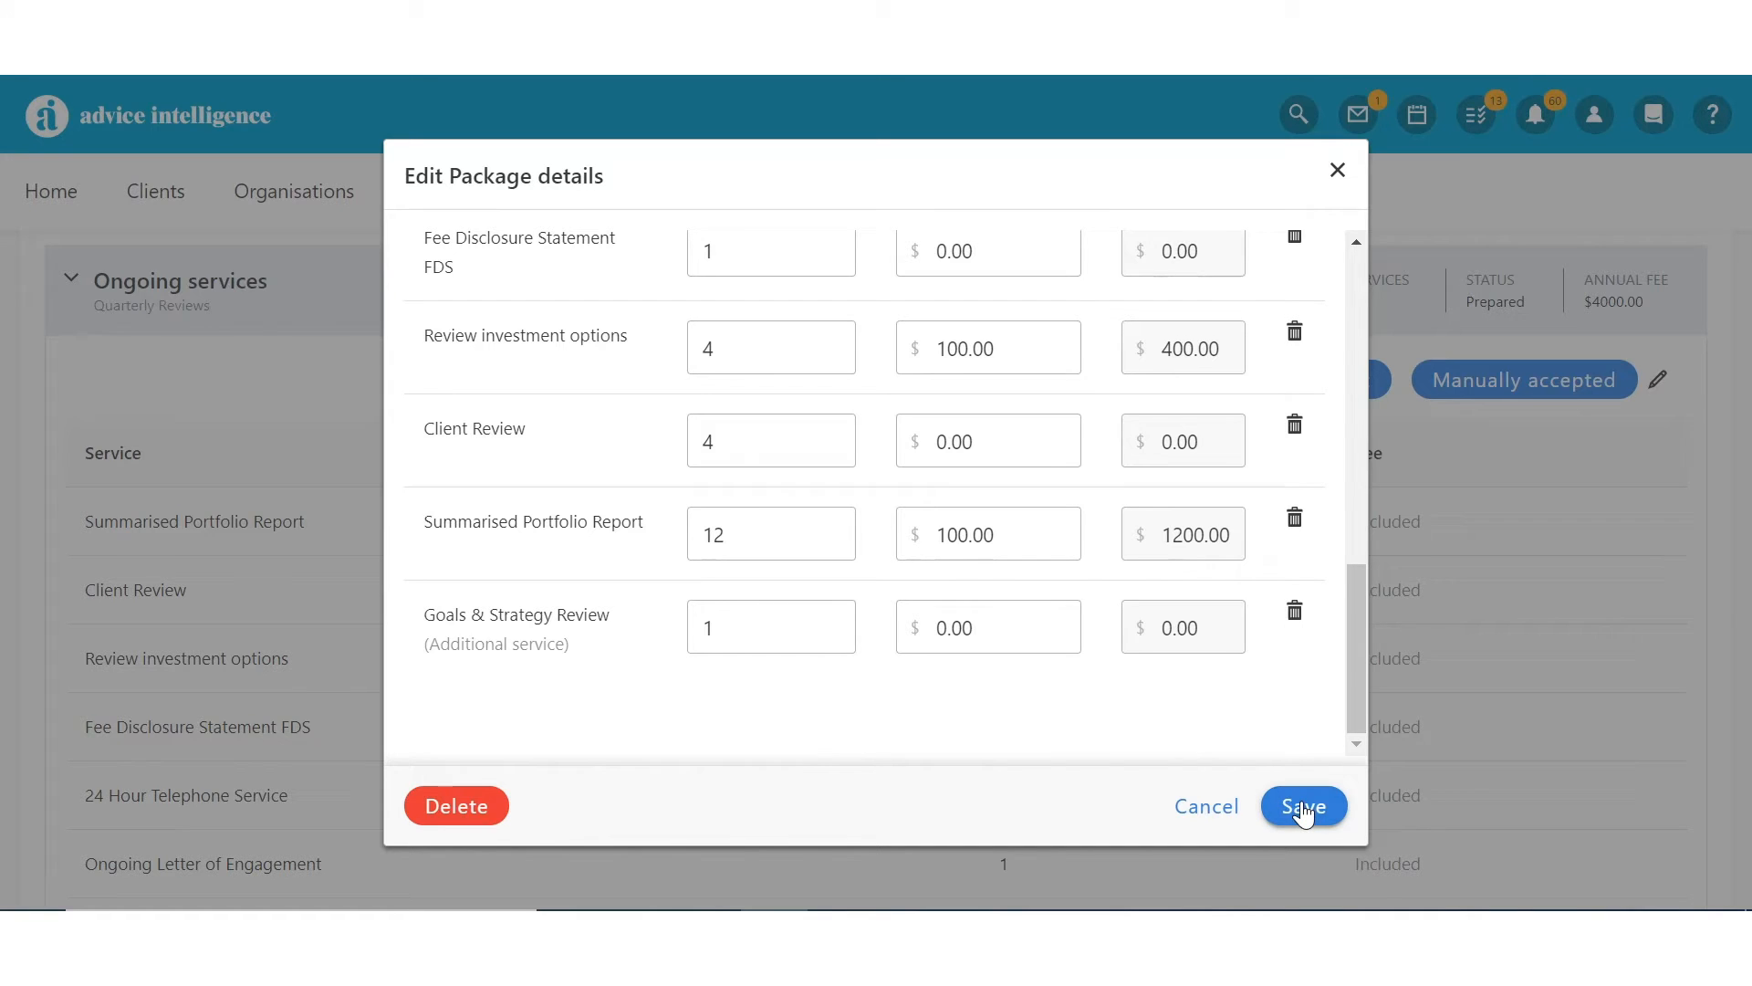
pyautogui.click(1303, 805)
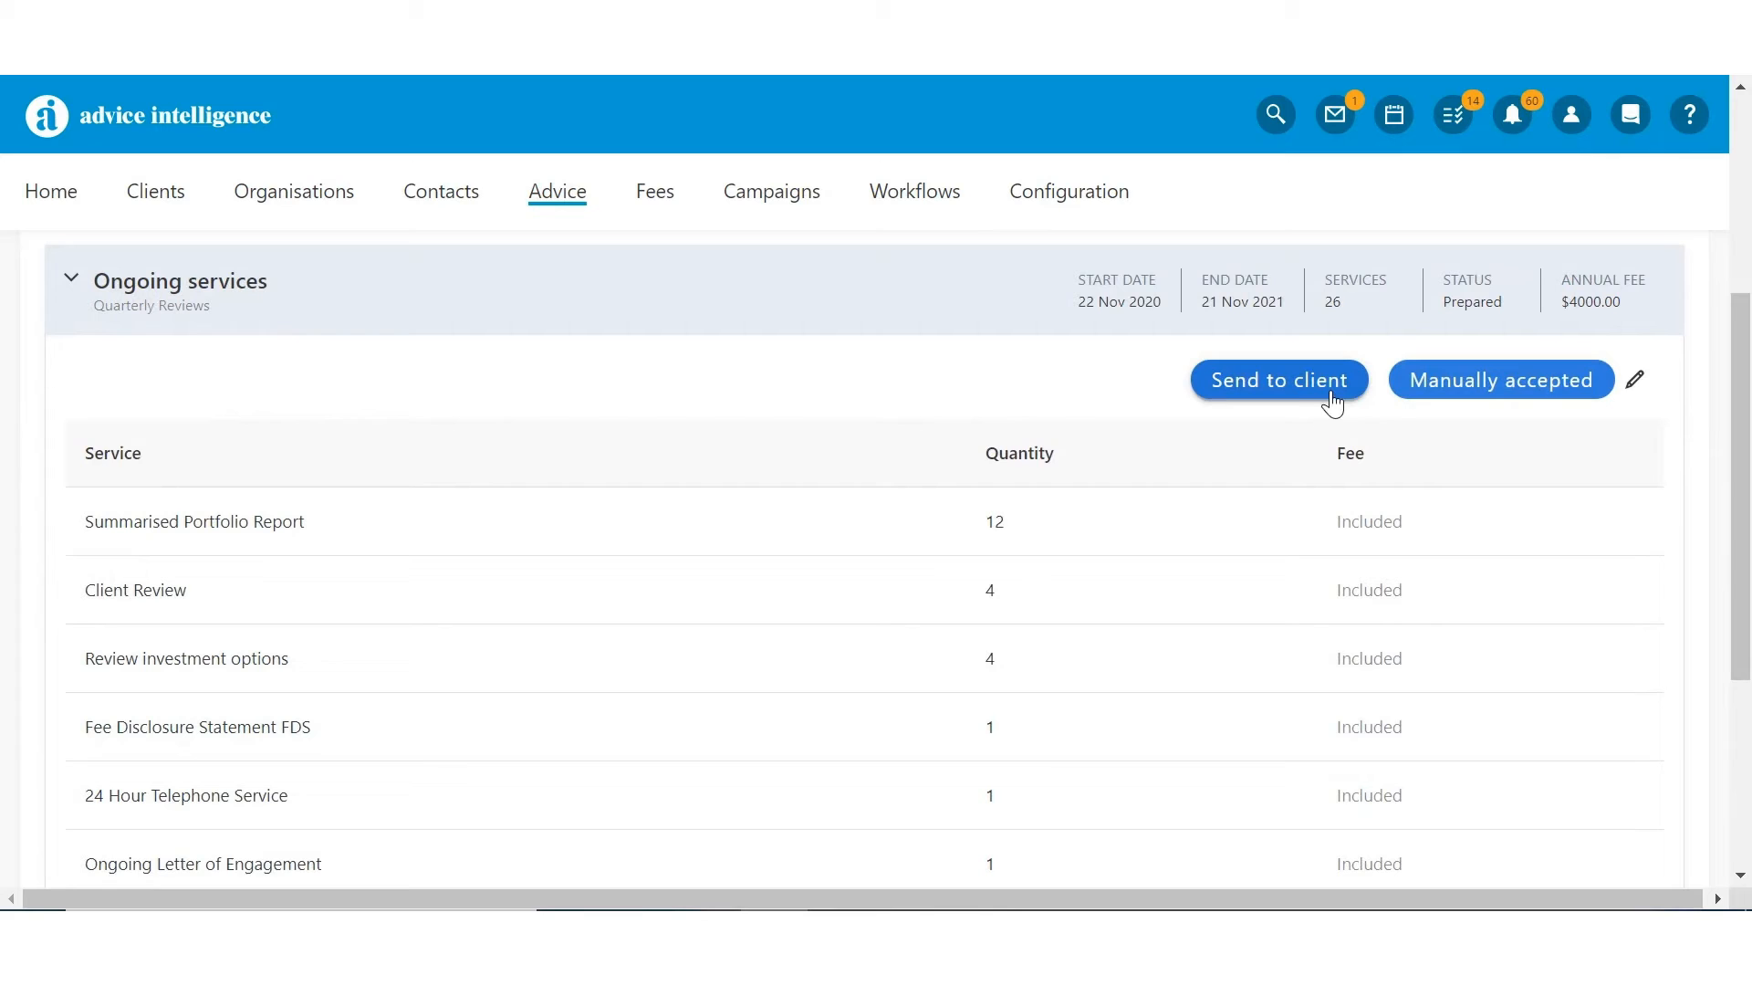
# - Confirm Quarterly Reviews as manually accepted so it becomes Active, then review its ongoing service list
pyautogui.click(1500, 380)
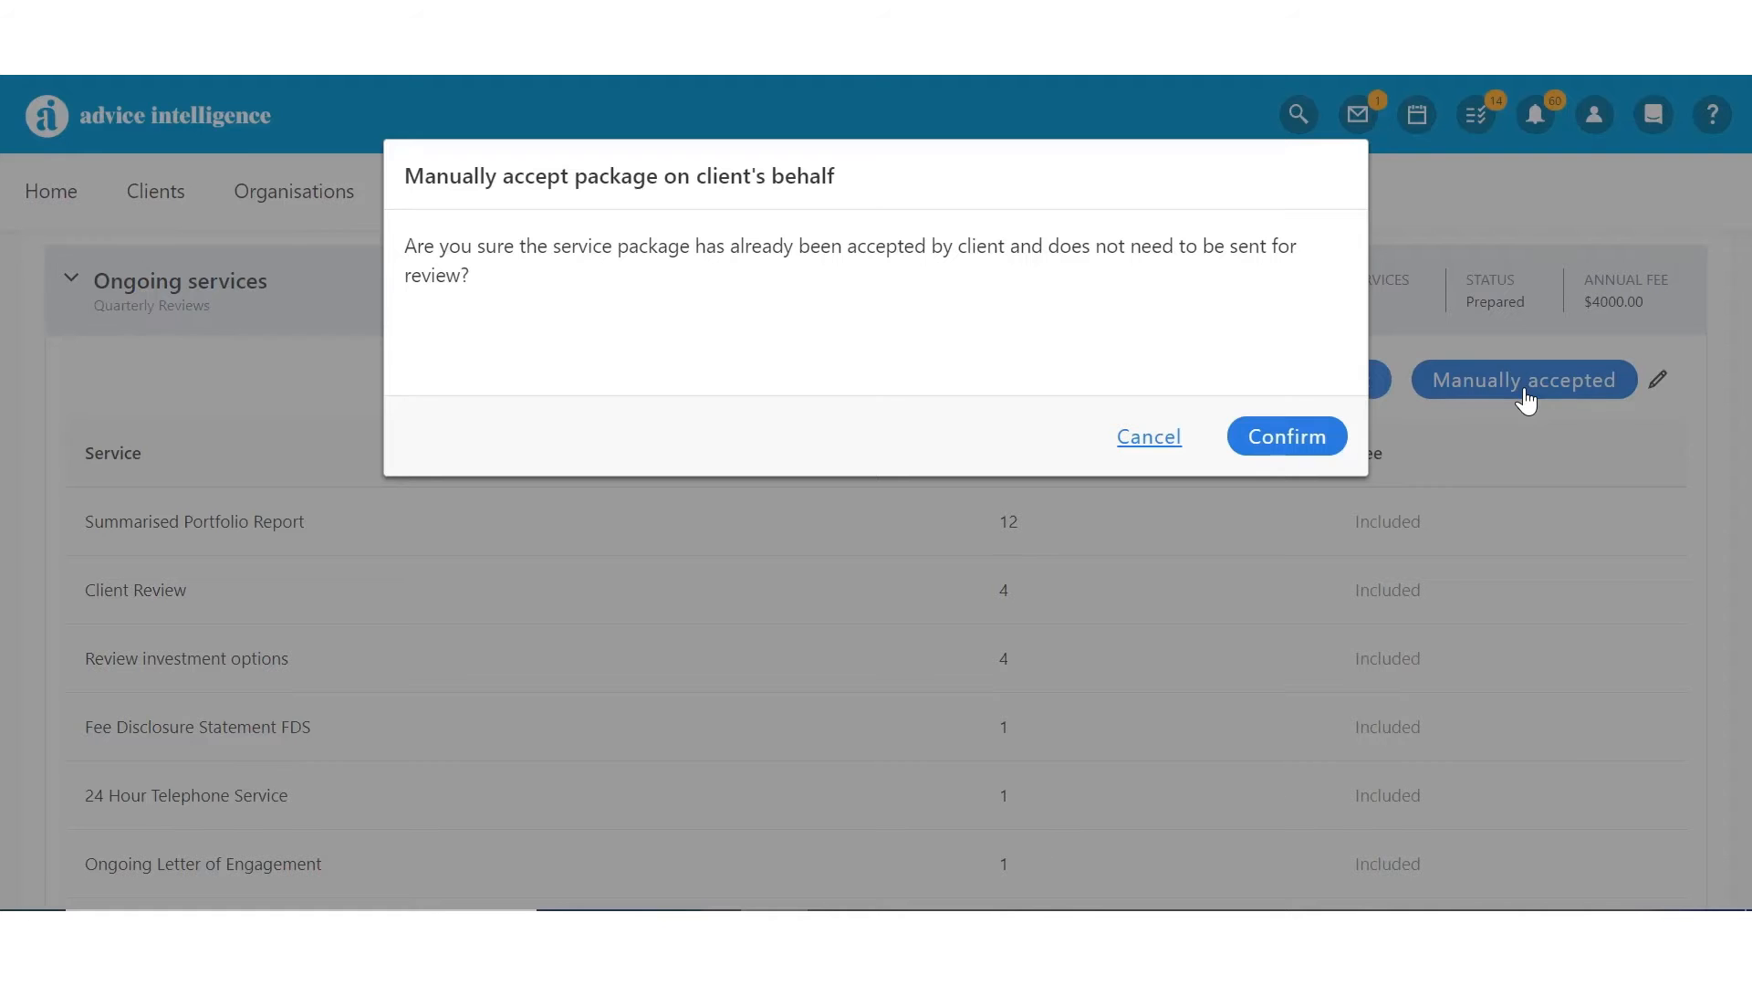
pyautogui.click(1283, 436)
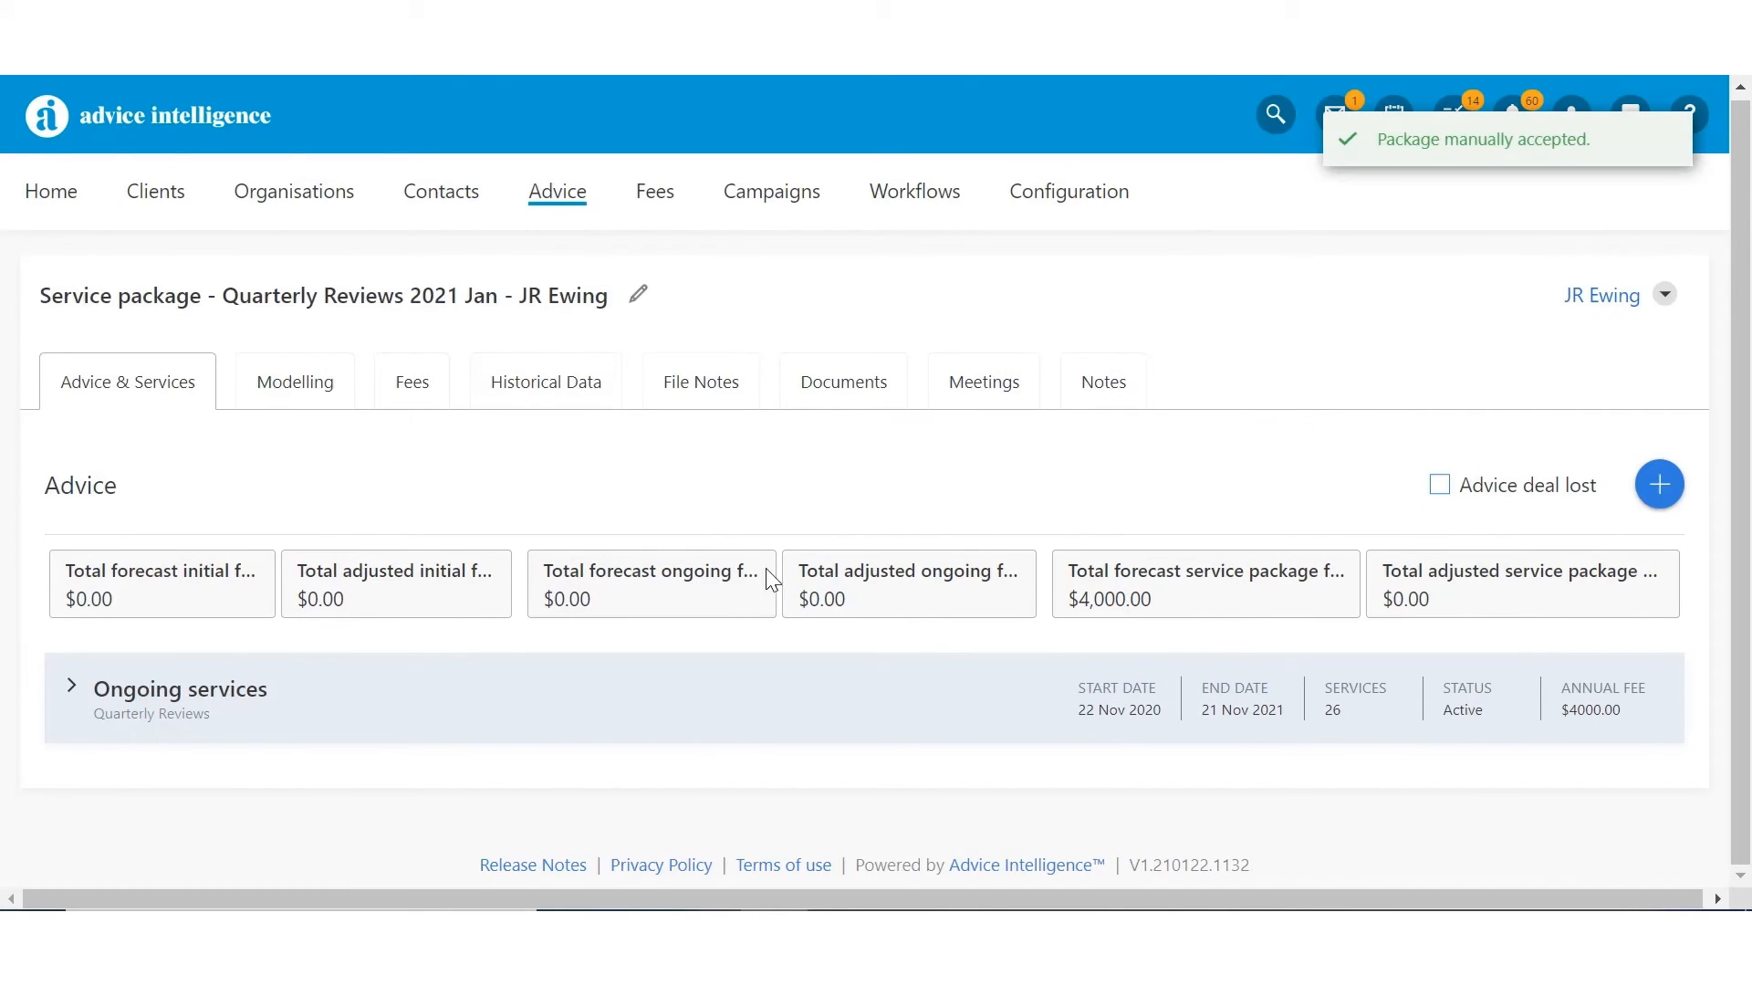
pyautogui.click(72, 684)
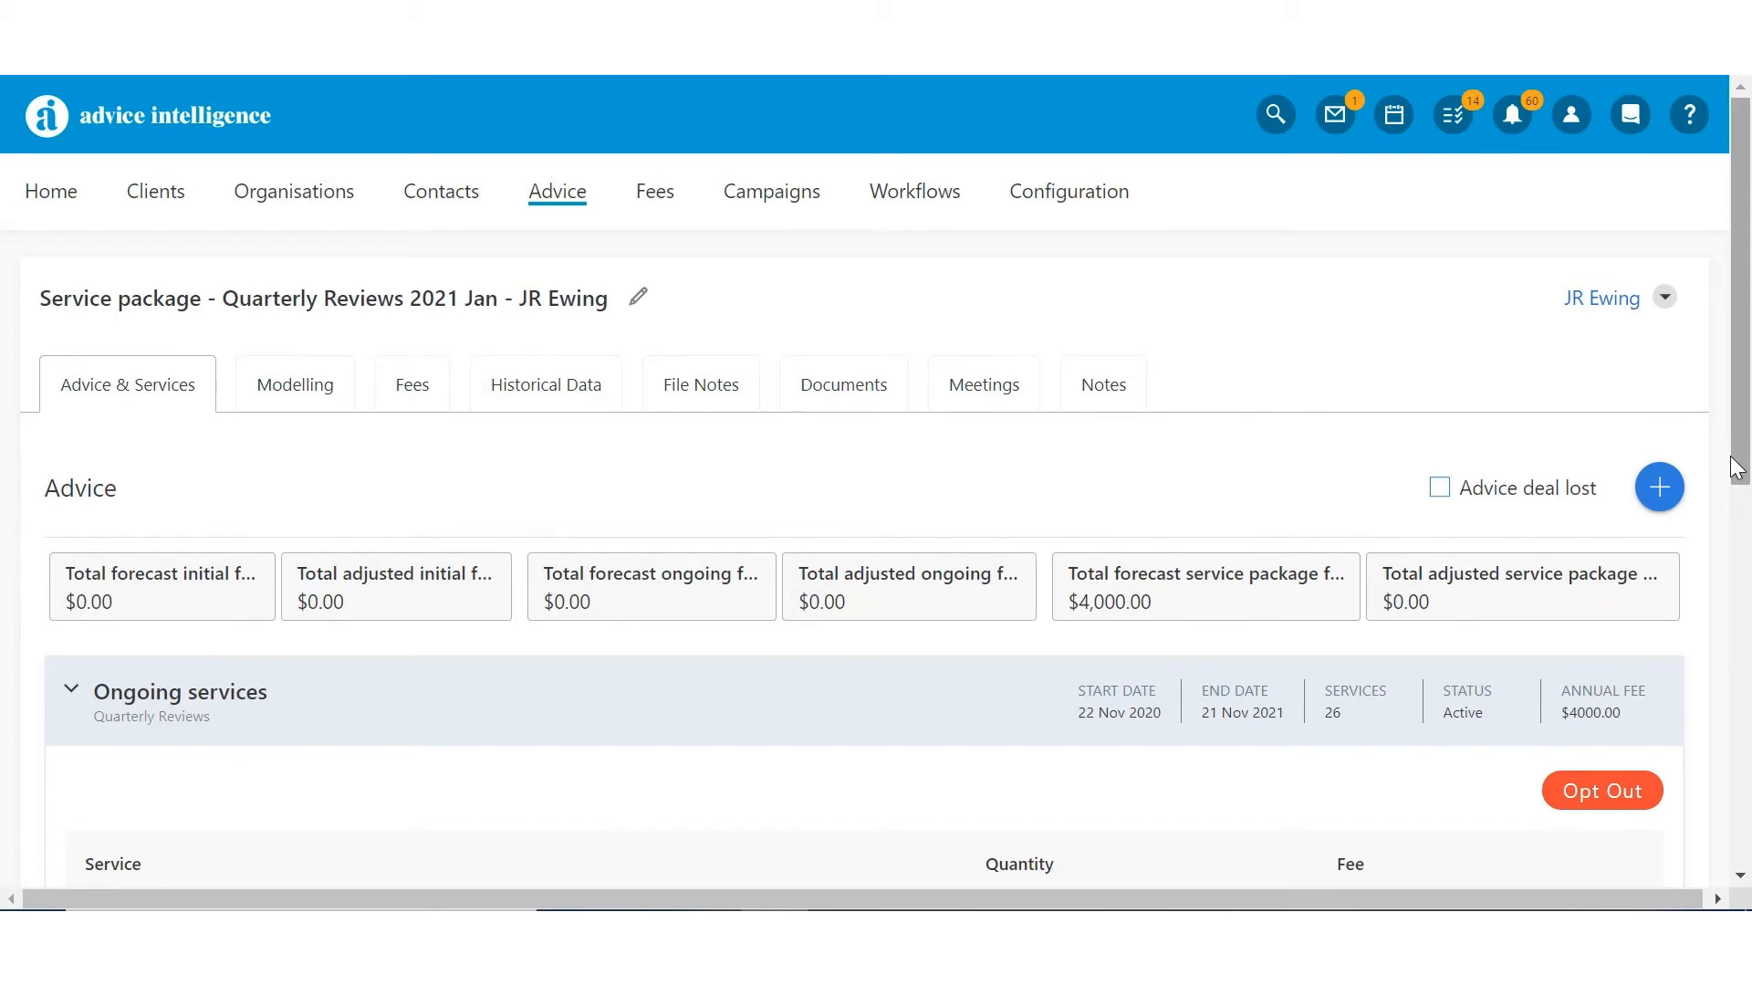
pyautogui.scroll(-3)
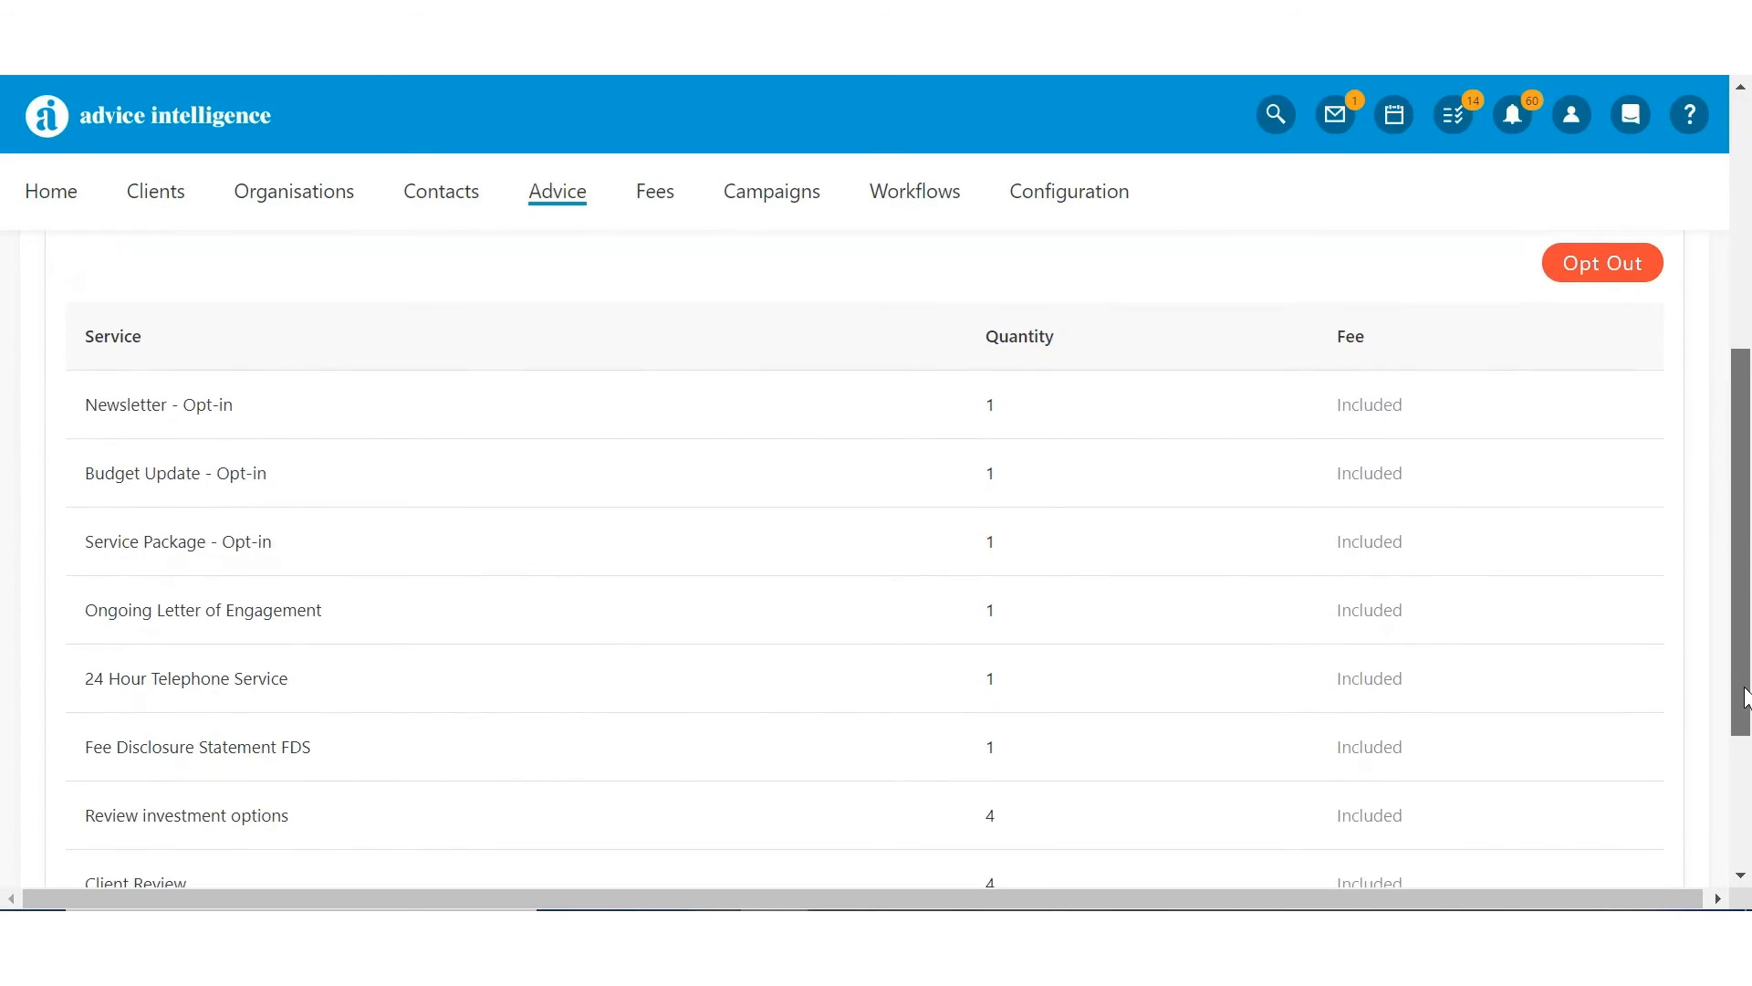
pyautogui.click(153, 192)
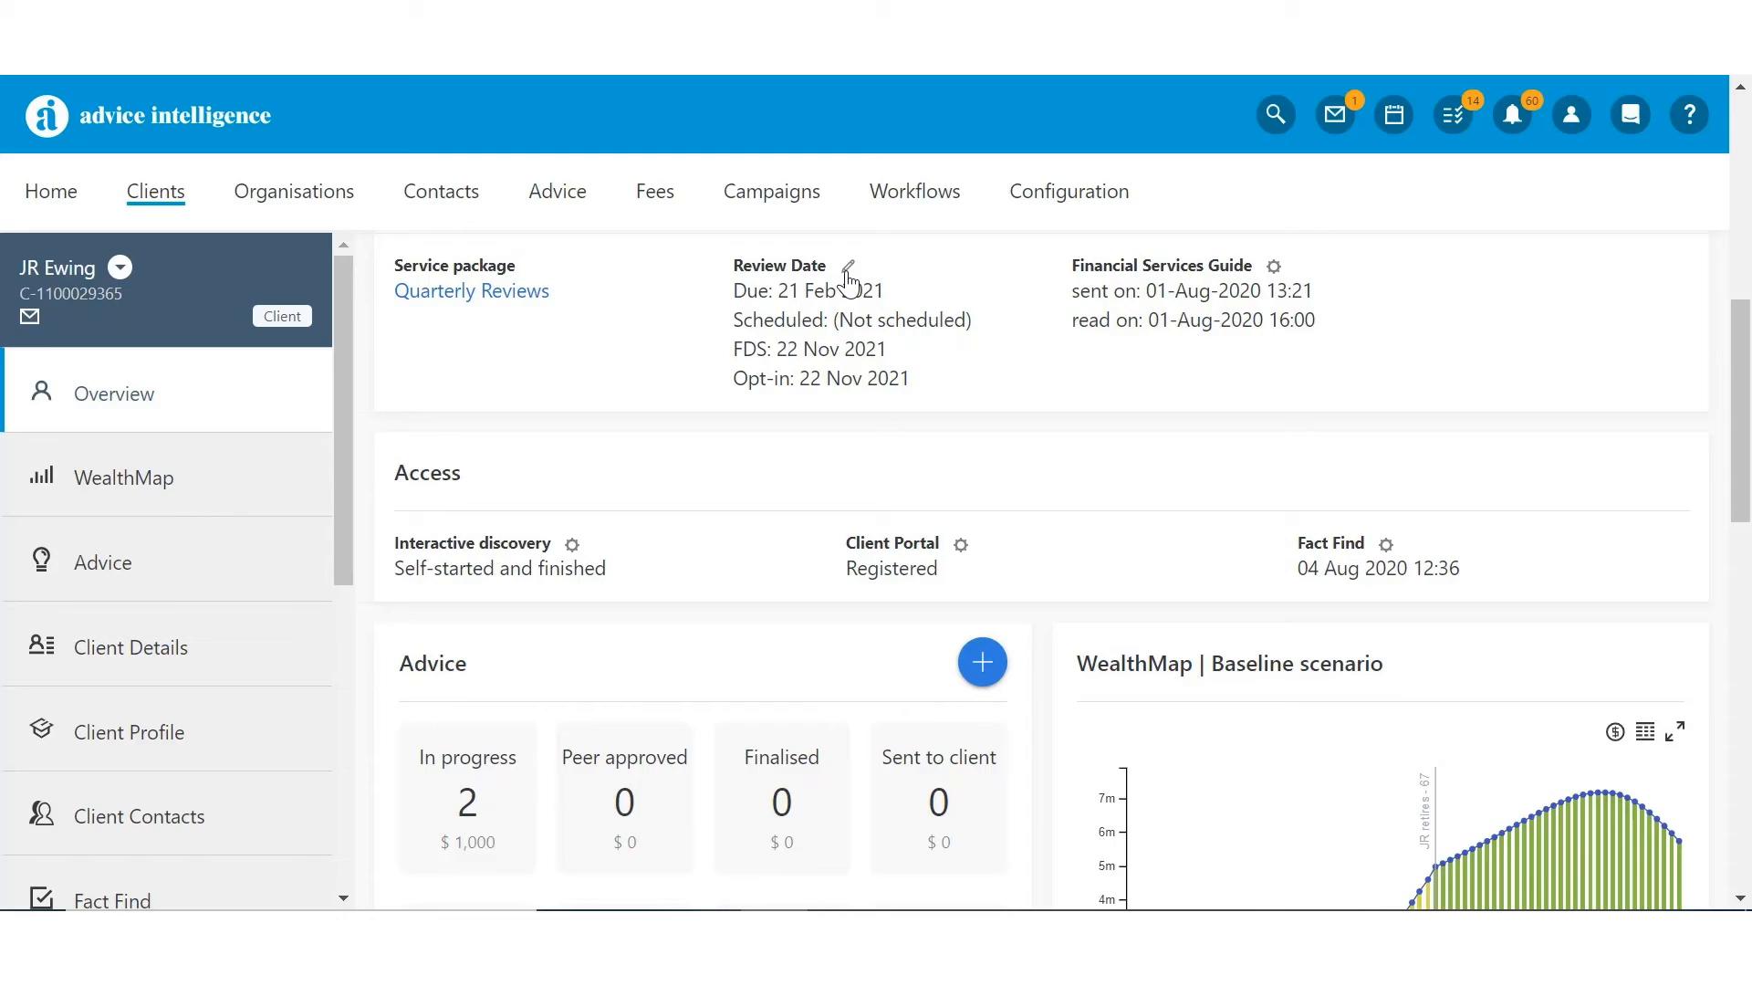
# - Create JR Ewing's review meeting for 21 Feb 2021 and reopen it to adjust the date
pyautogui.click(849, 272)
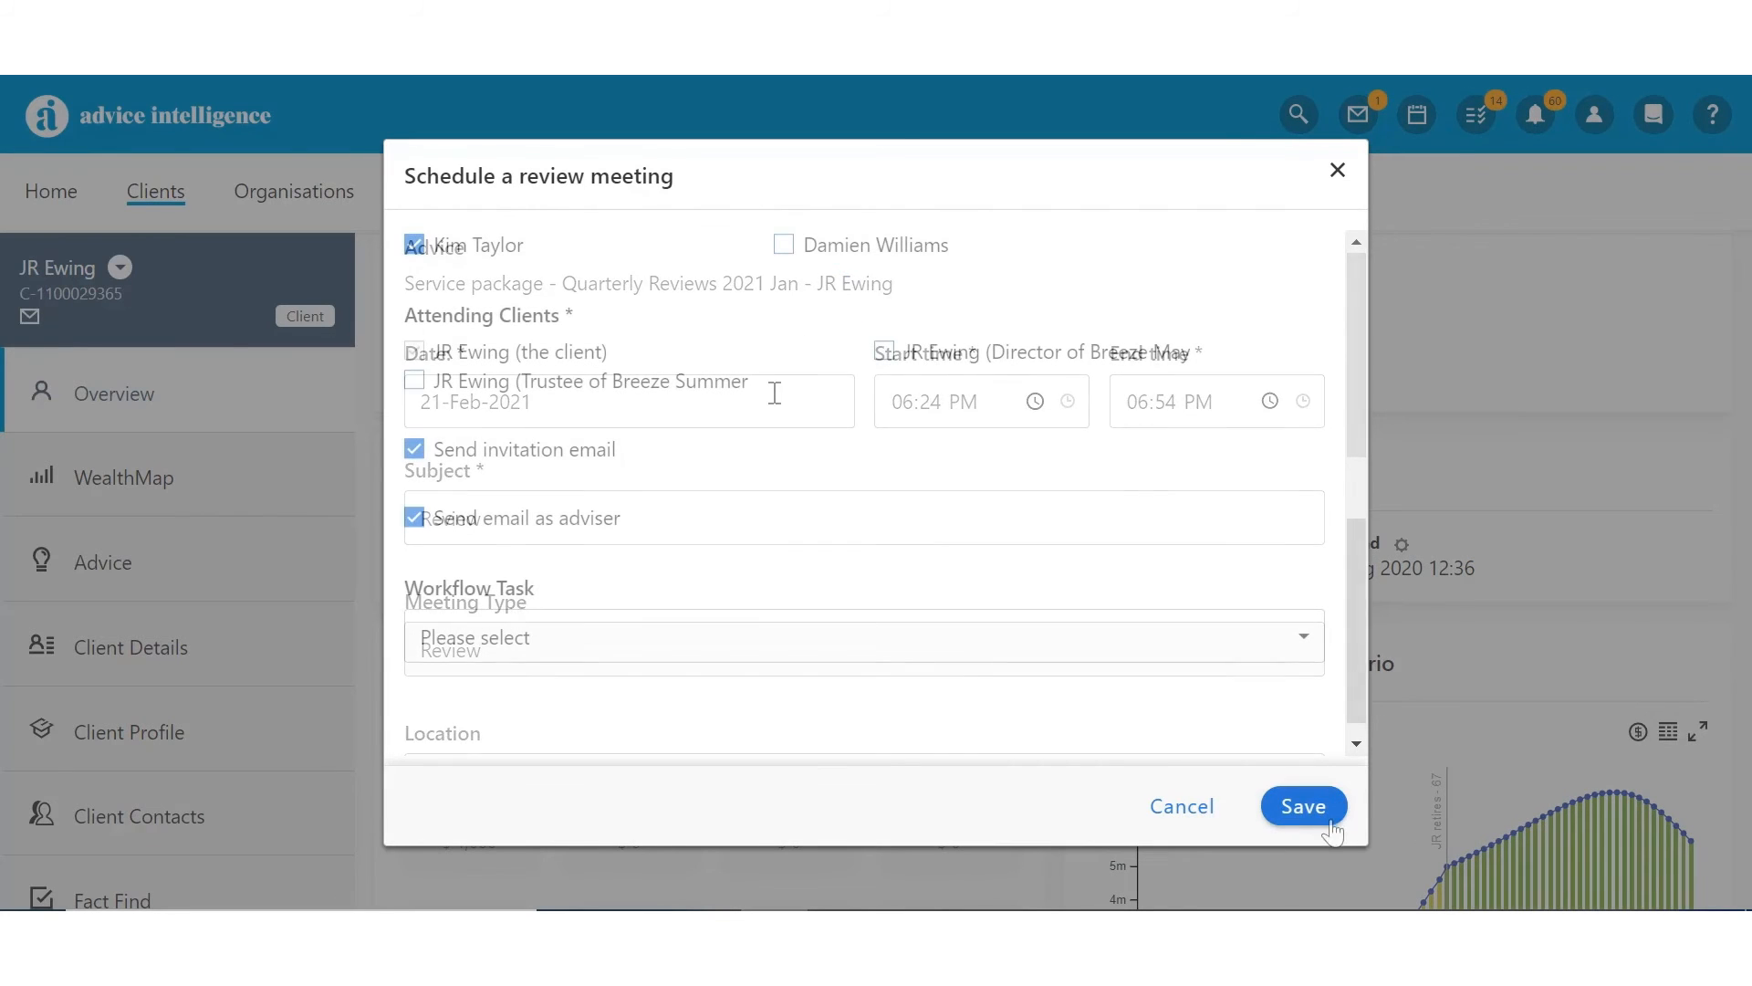
pyautogui.click(1303, 805)
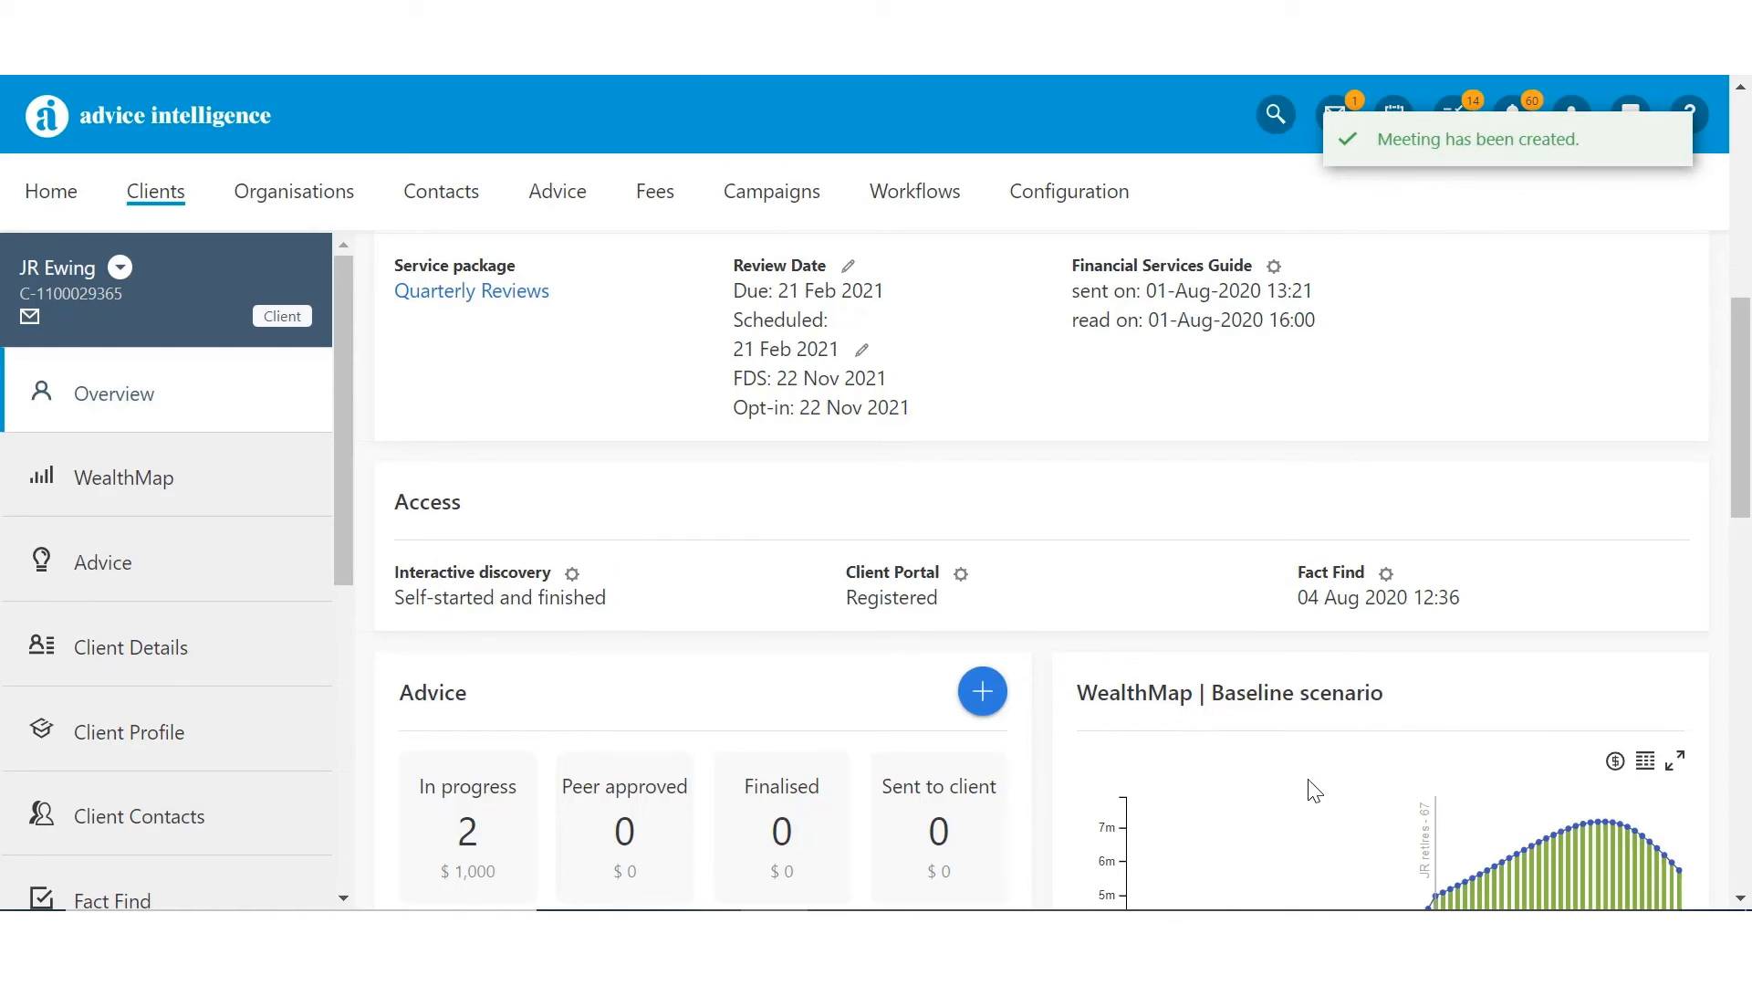
pyautogui.moveTo(848, 284)
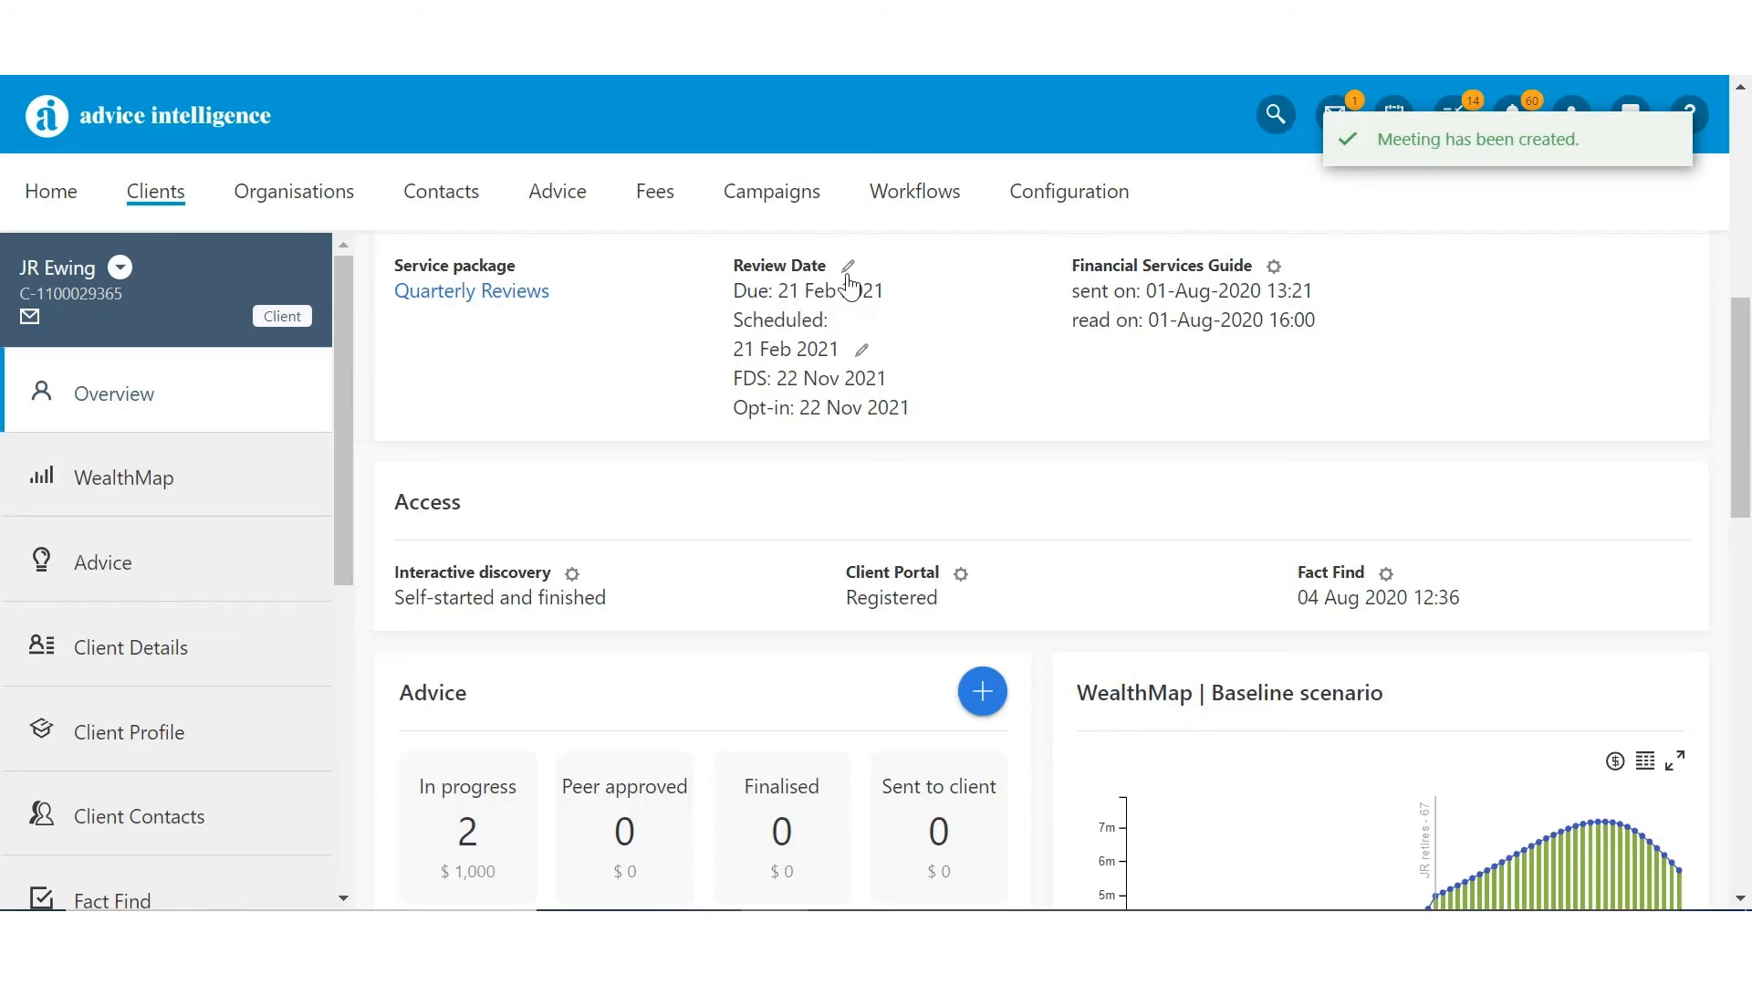
pyautogui.click(849, 267)
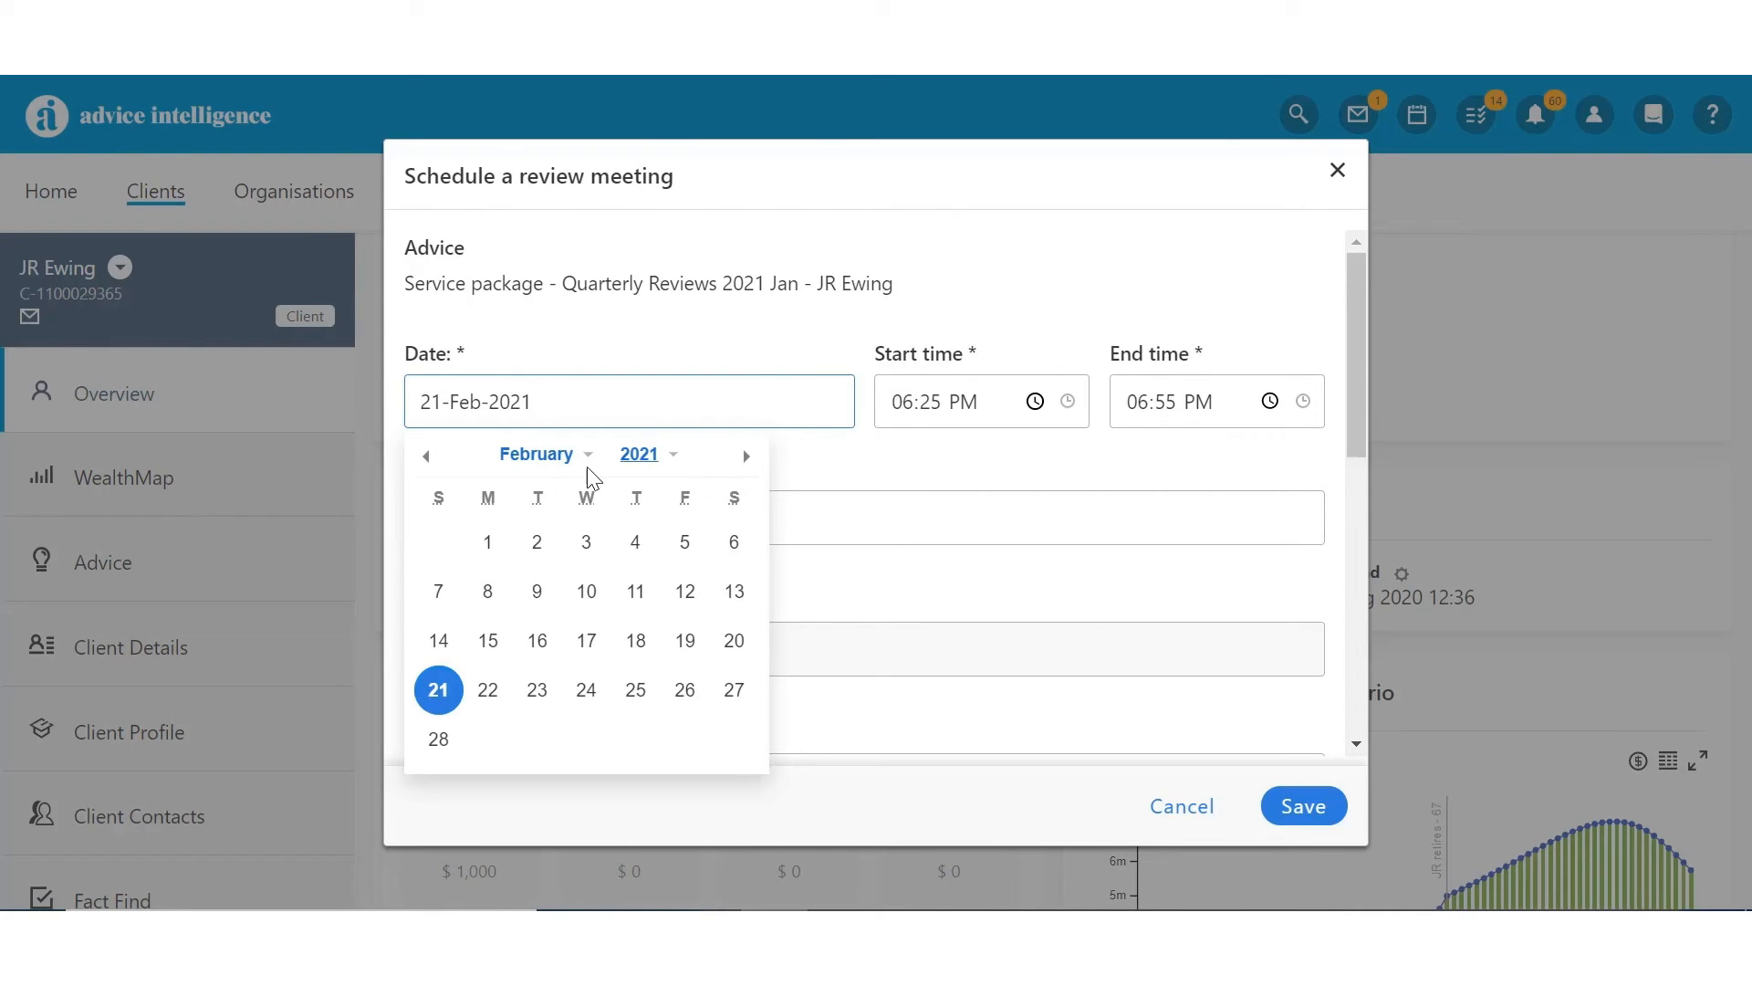
pyautogui.click(1303, 805)
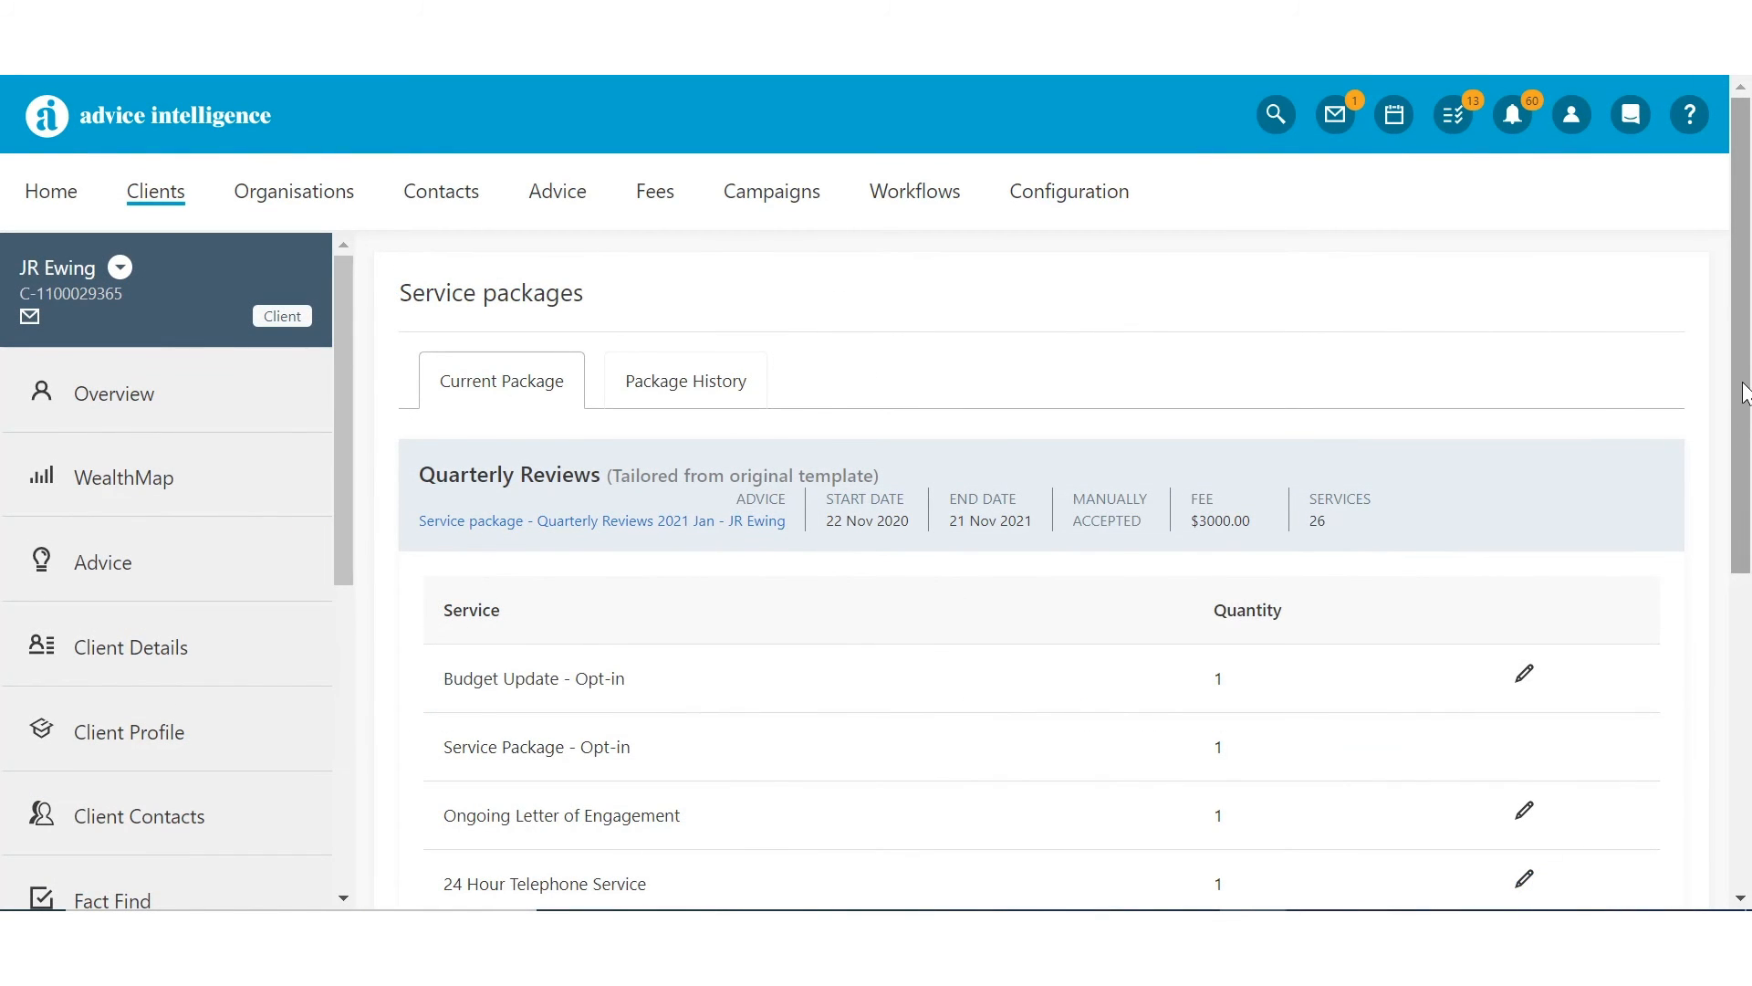
# - Start completing Budget Update - Opt-in with the note 'Budget update sent to client'
pyautogui.scroll(-3)
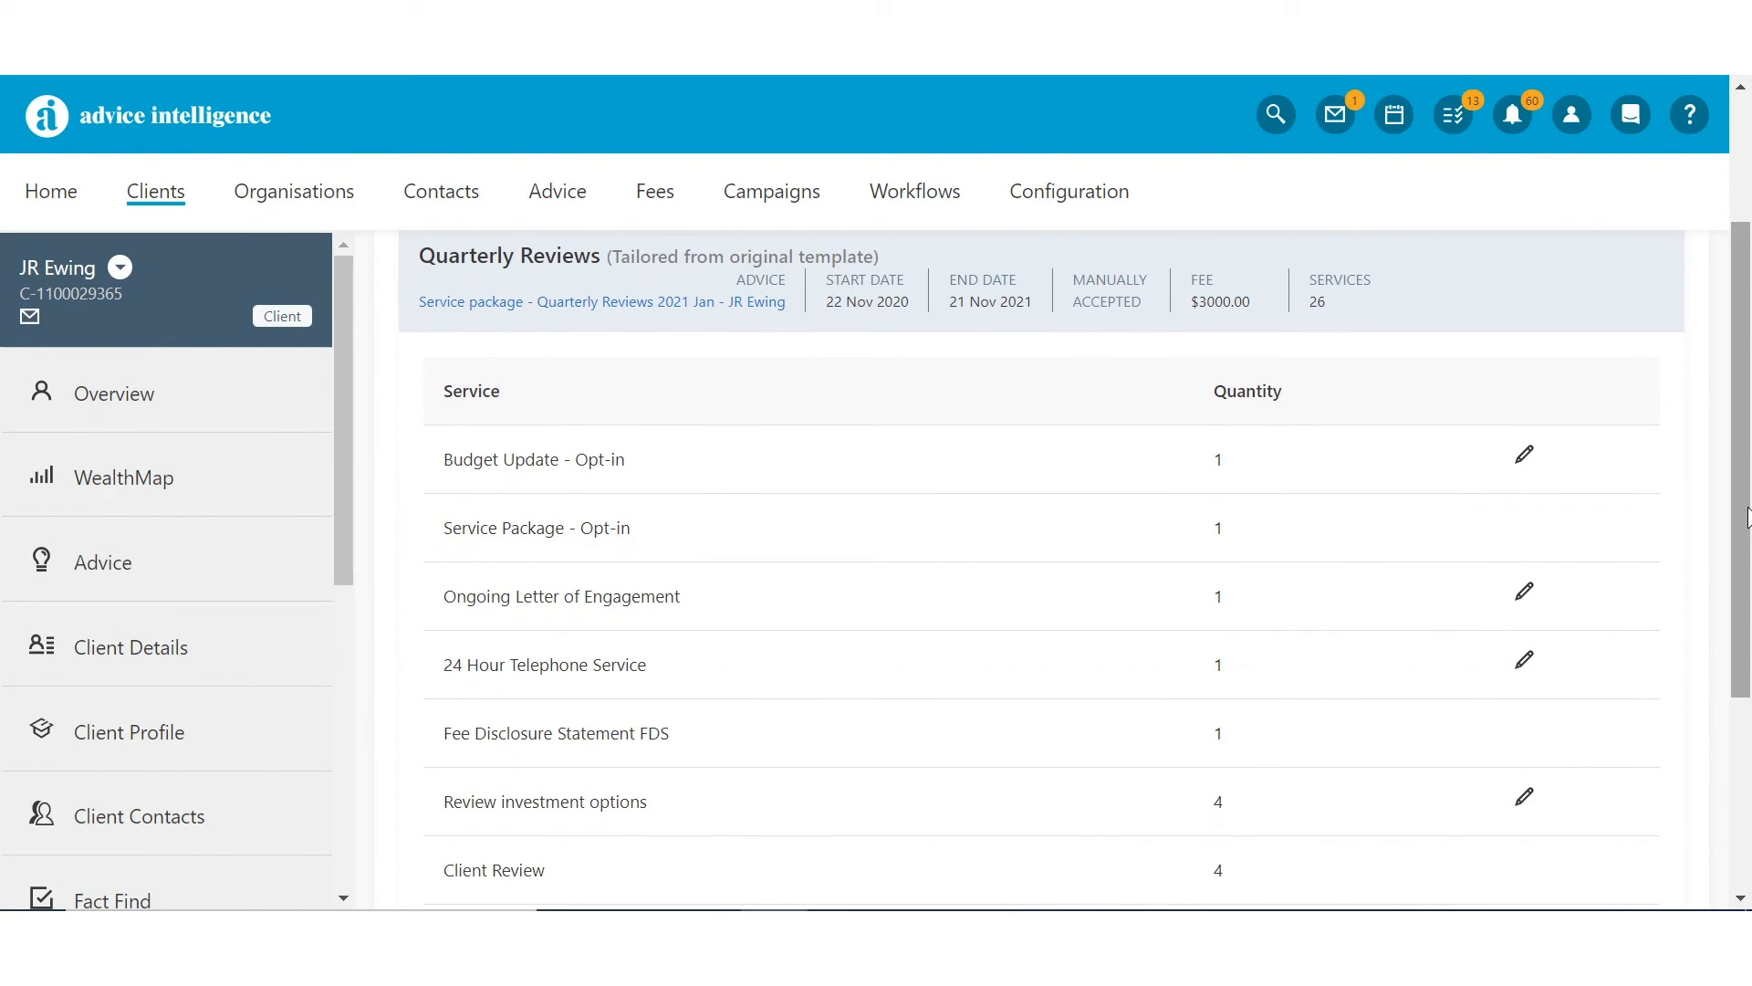
pyautogui.moveTo(1526, 462)
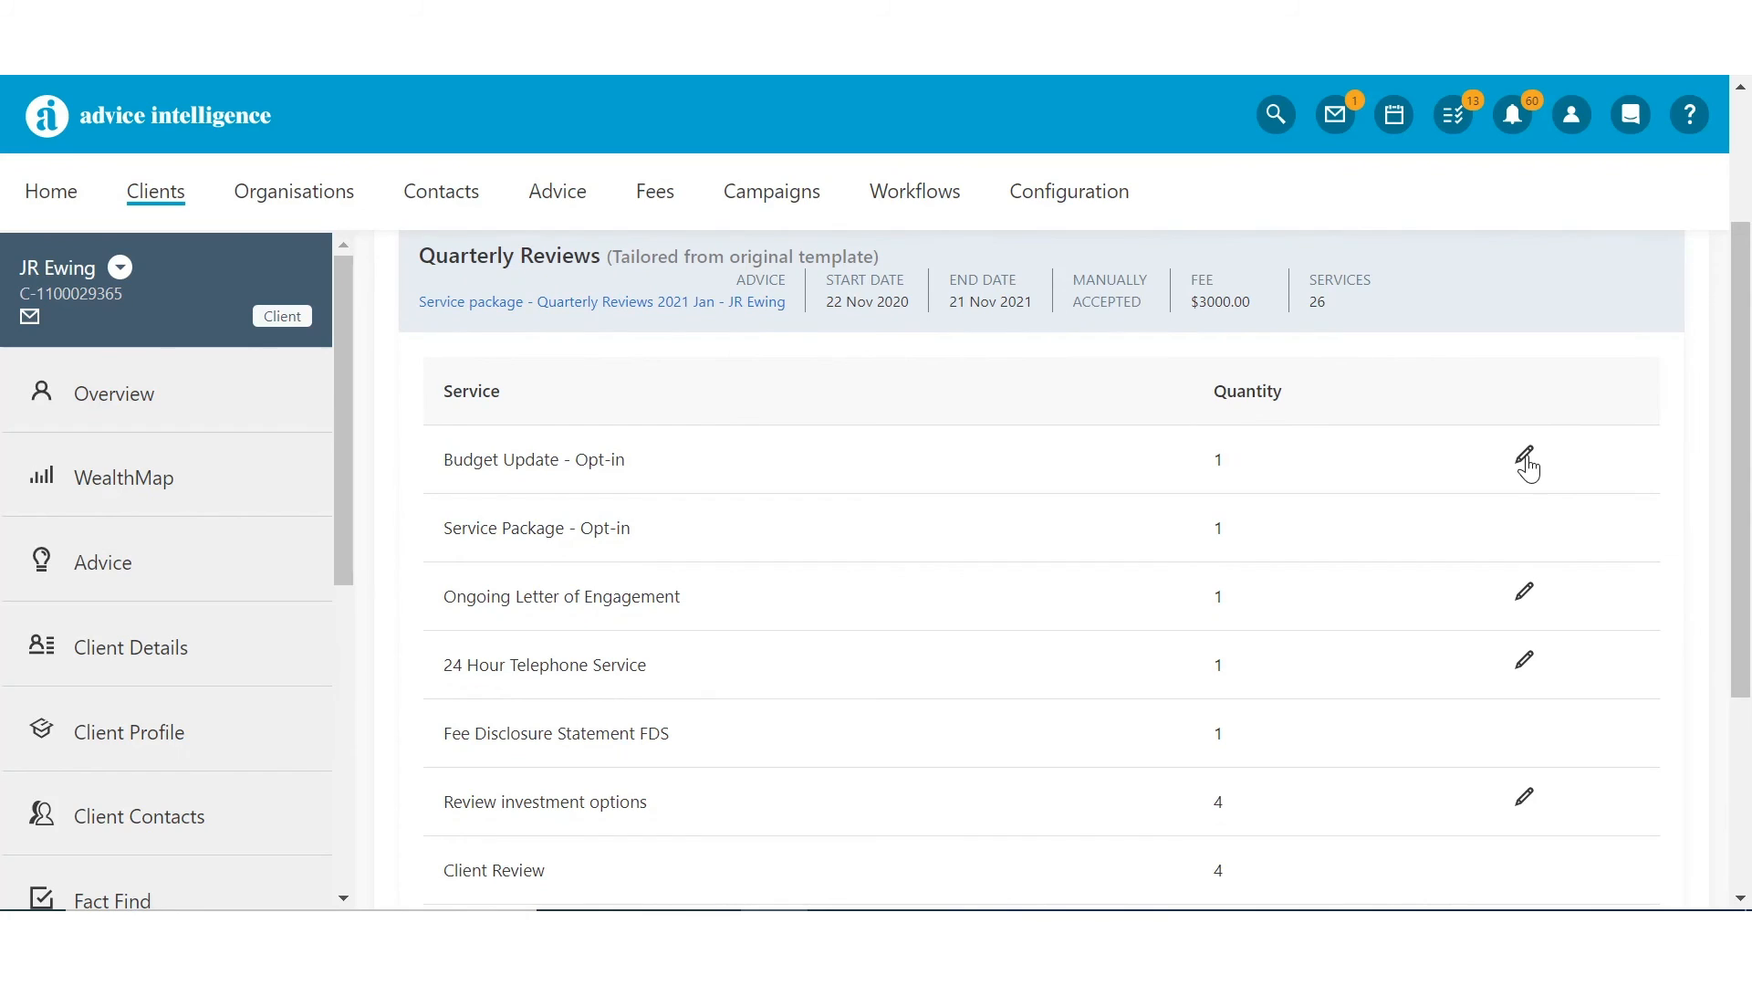
pyautogui.click(1526, 460)
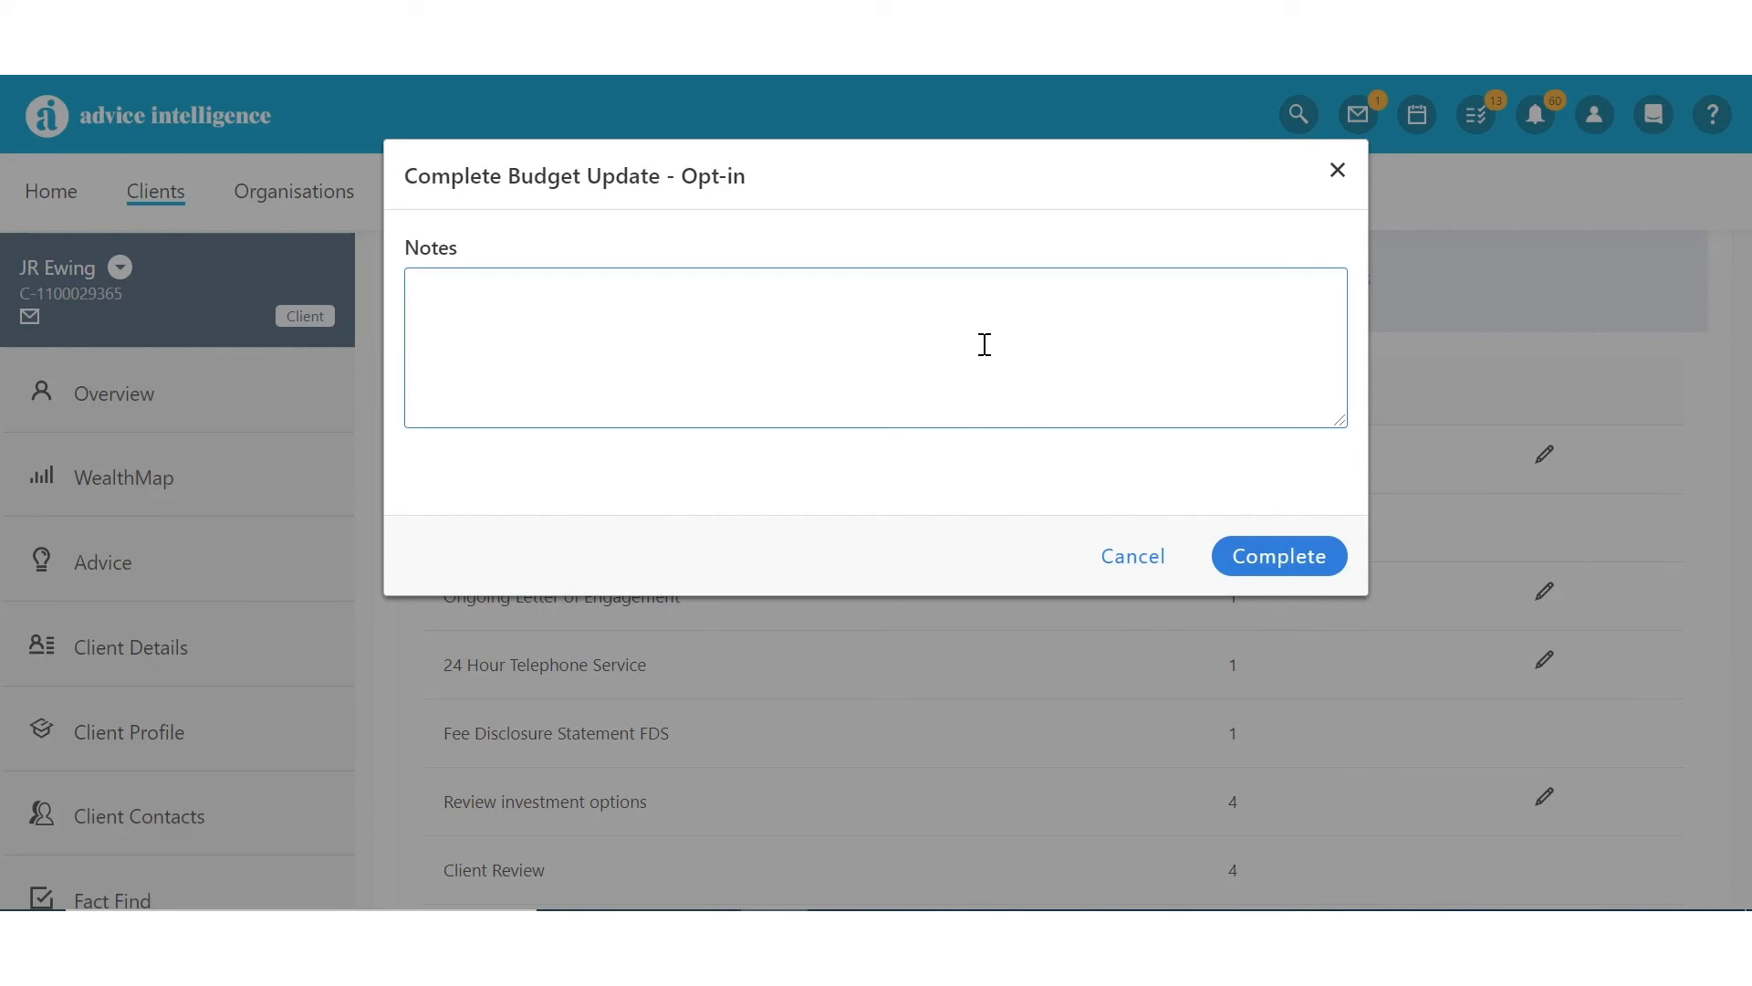
pyautogui.write('Budget update sent to')
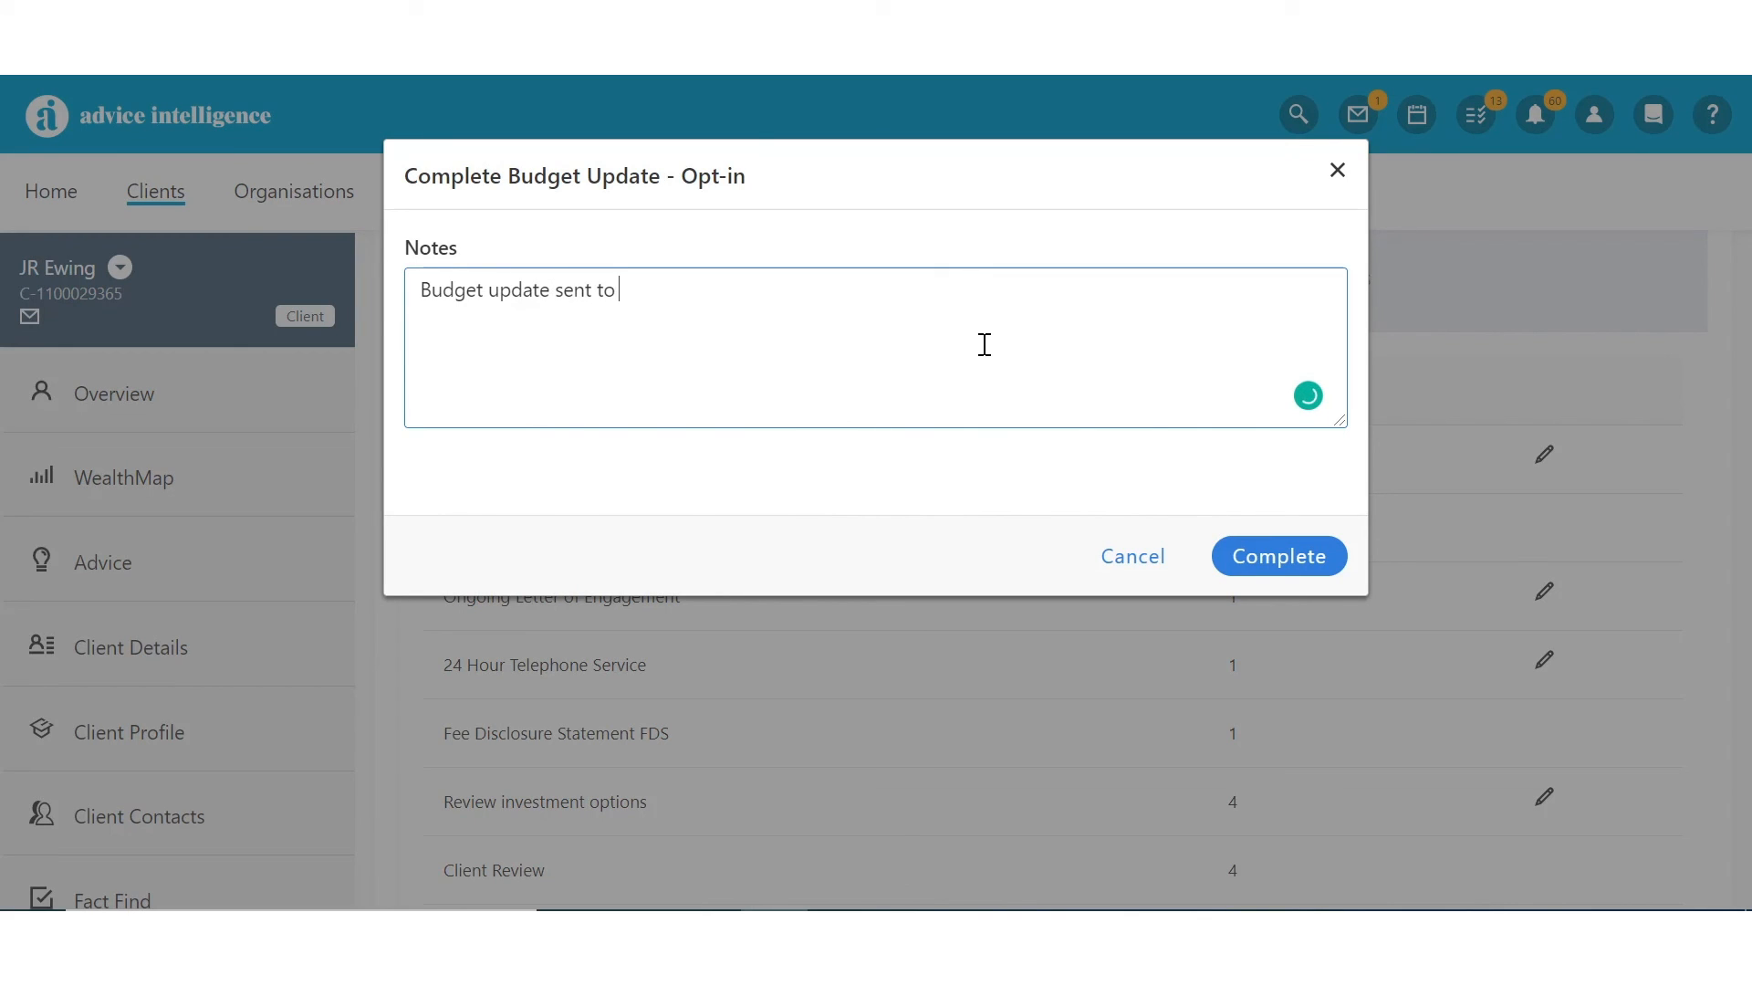
pyautogui.write('client')
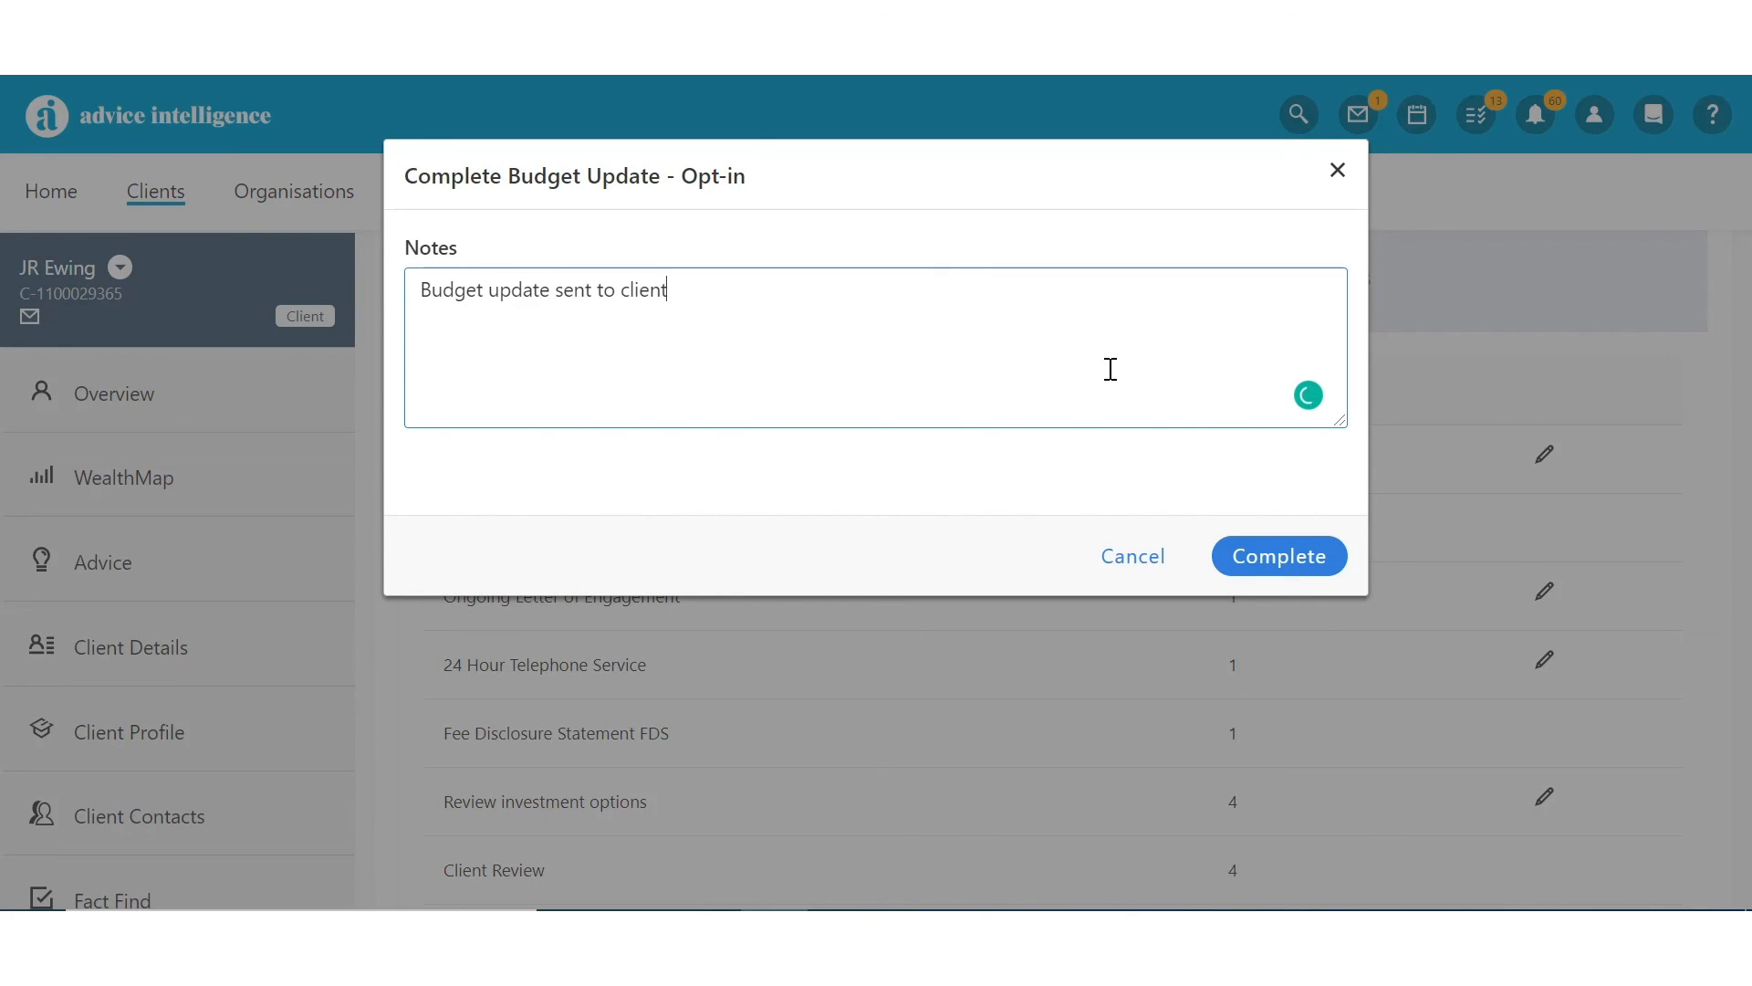